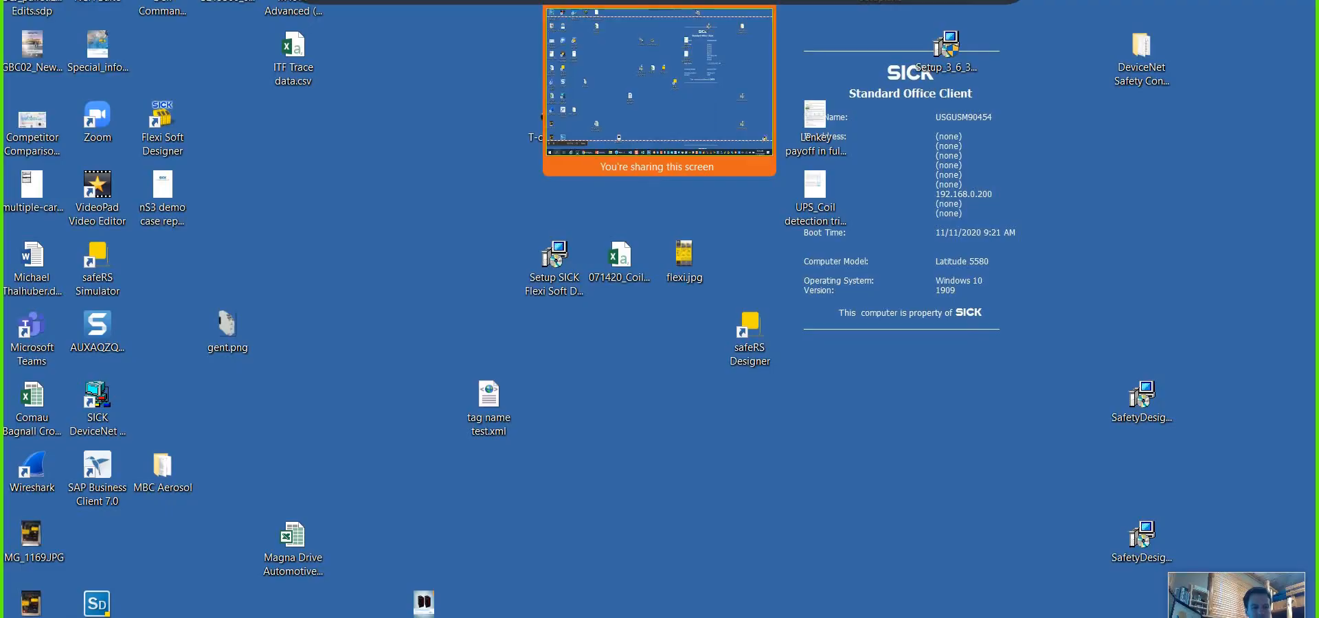
# Step: Search Windows for 'Safety Designer' and launch safeRS Designer onto its dashboard
pyautogui.click(7, 617)
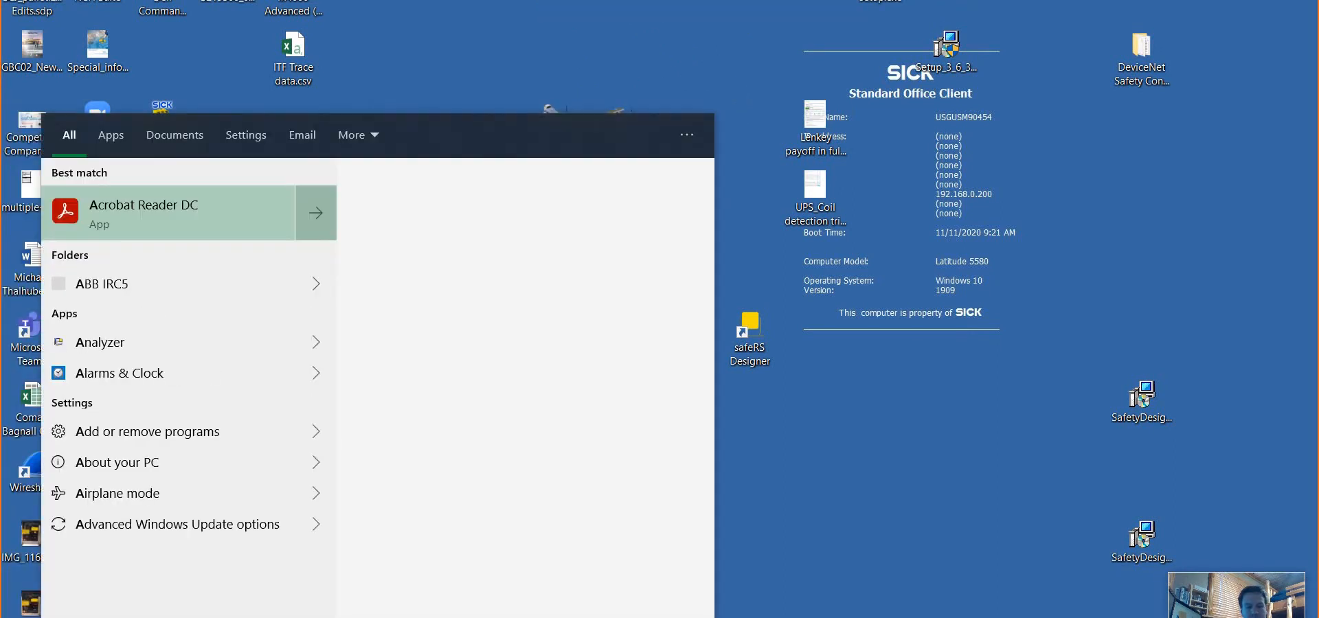
pyautogui.write('Safety Designer')
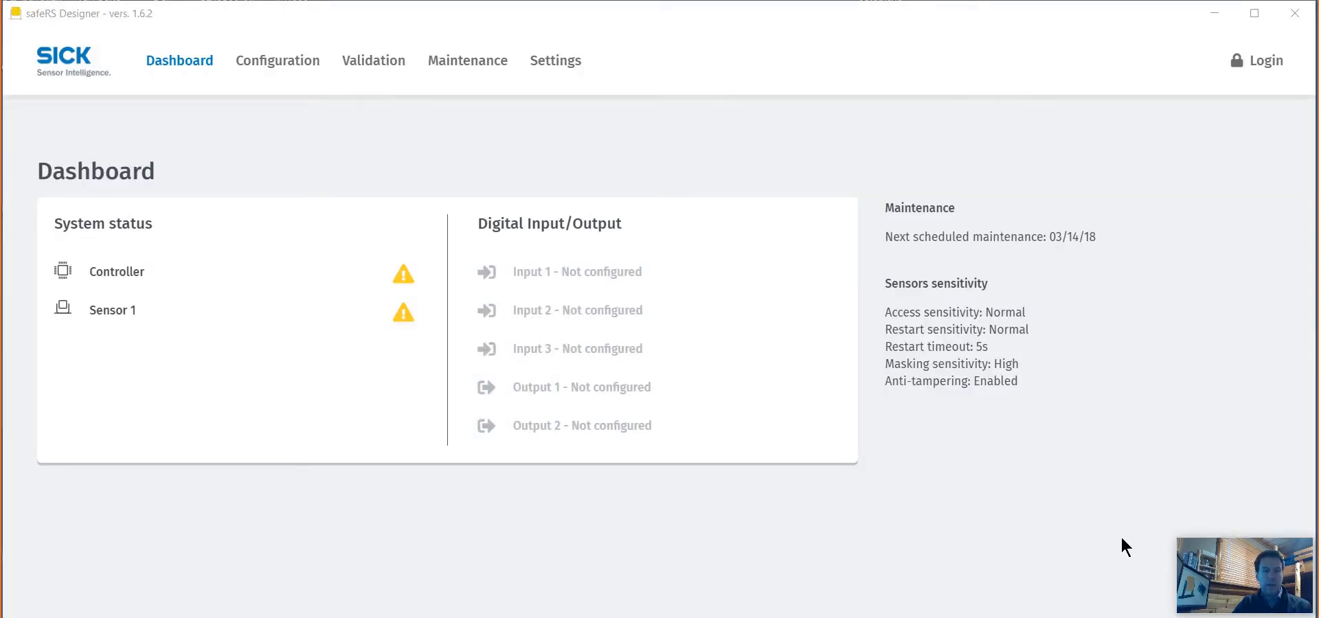
pyautogui.moveTo(426, 434)
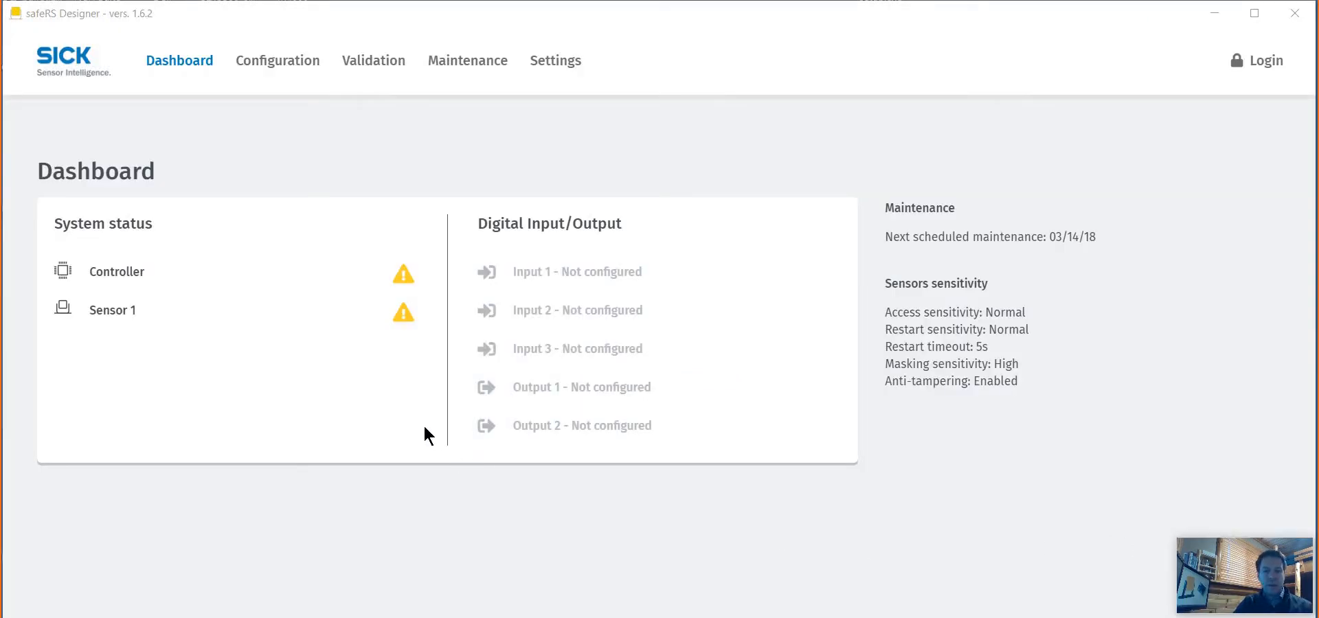
pyautogui.moveTo(145, 332)
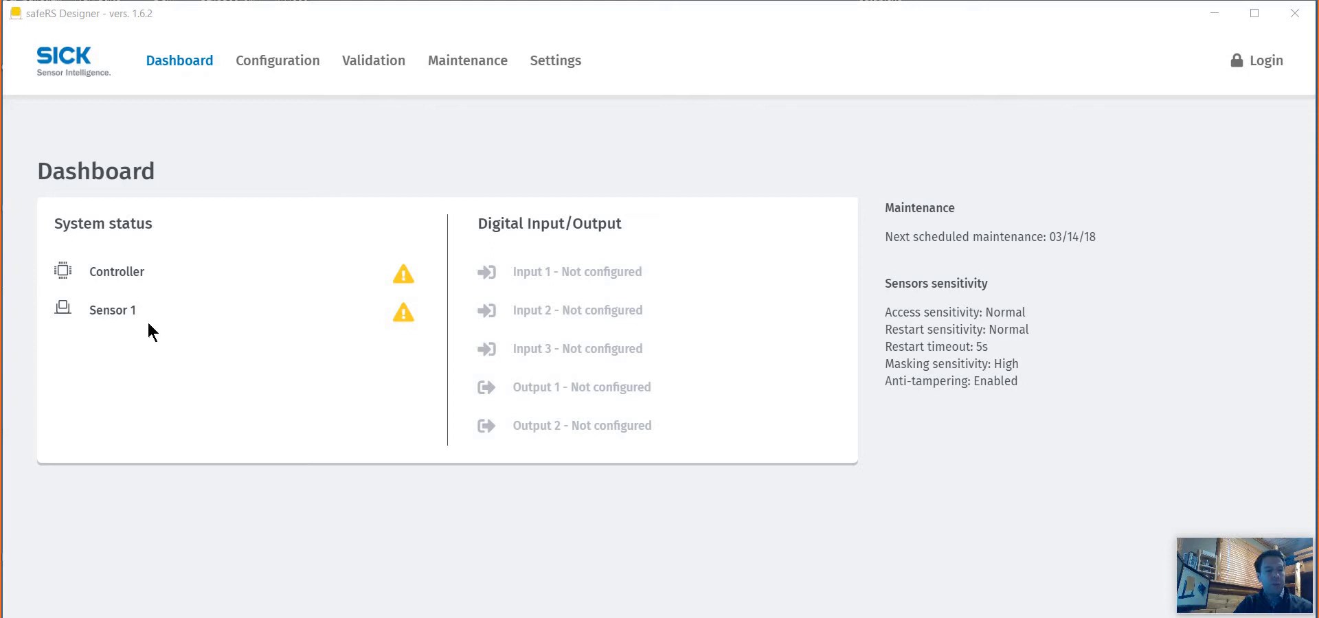
pyautogui.moveTo(430, 355)
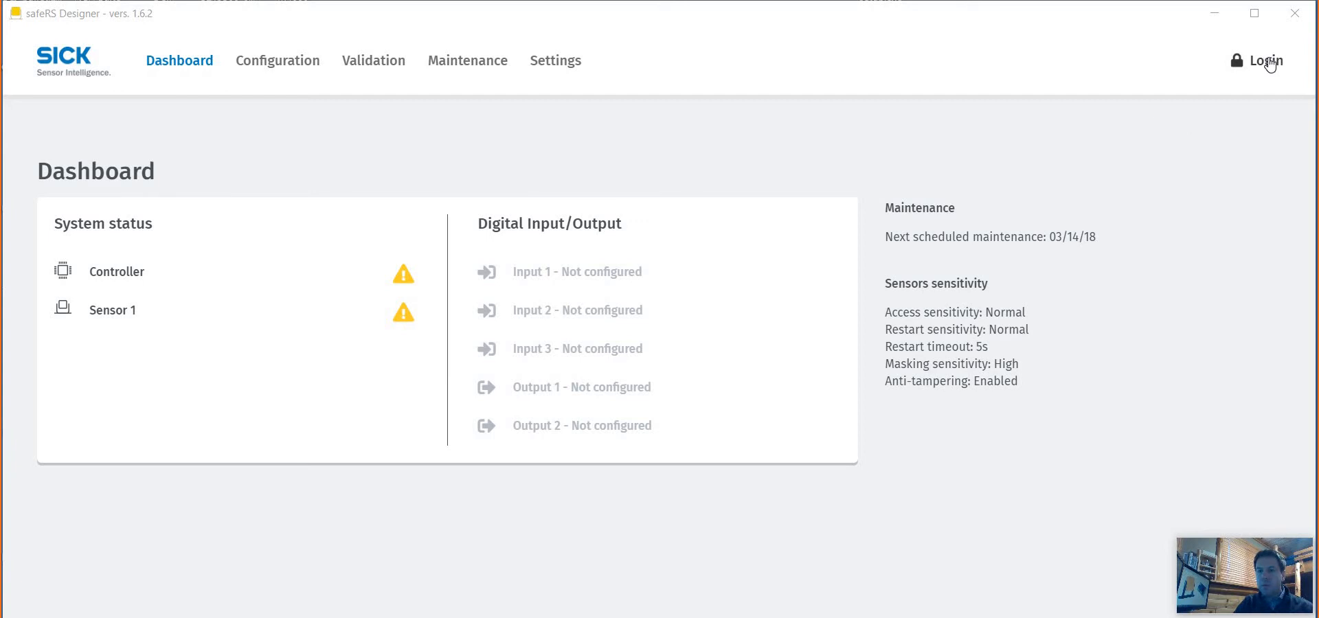
# Step: Enter the new admin password in both fields and save it with SET NEW PASSWORD
pyautogui.click(1267, 61)
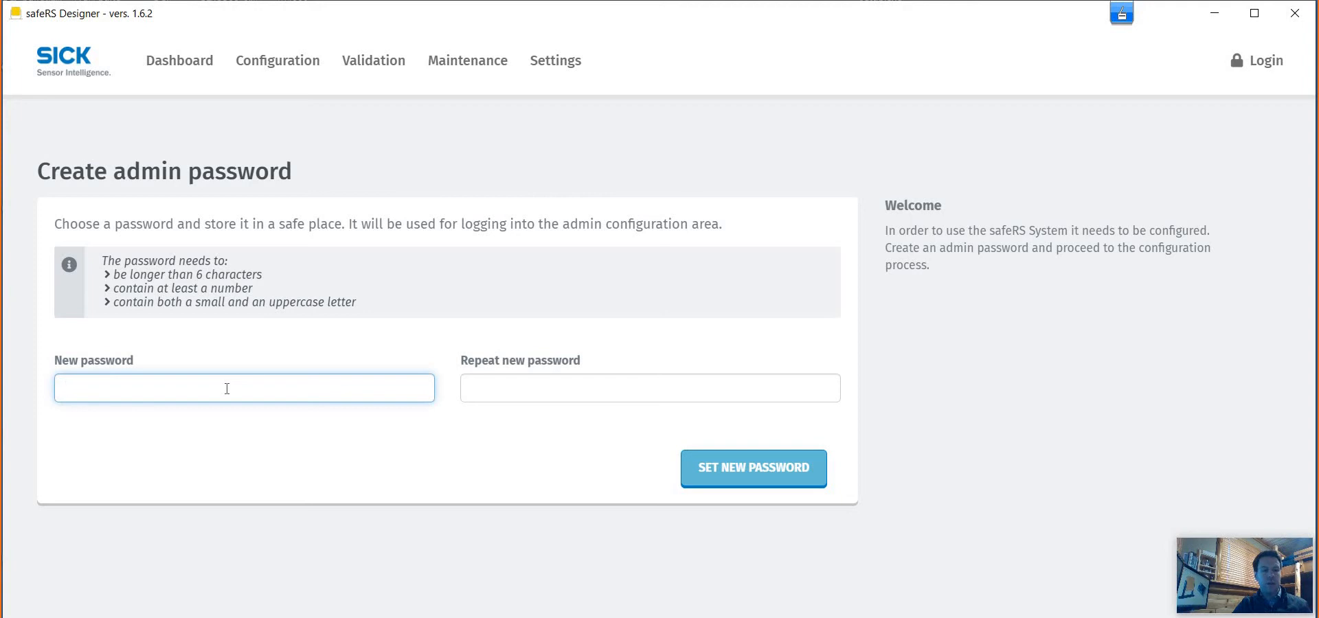
pyautogui.click(227, 388)
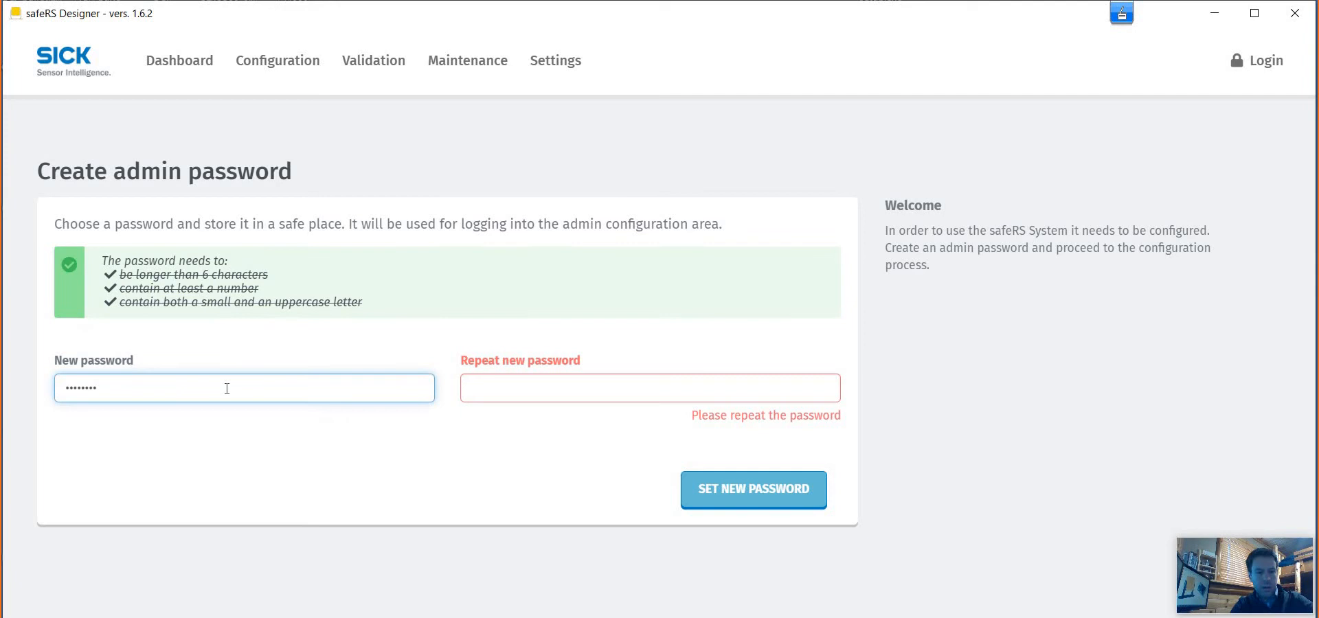
pyautogui.write('••')
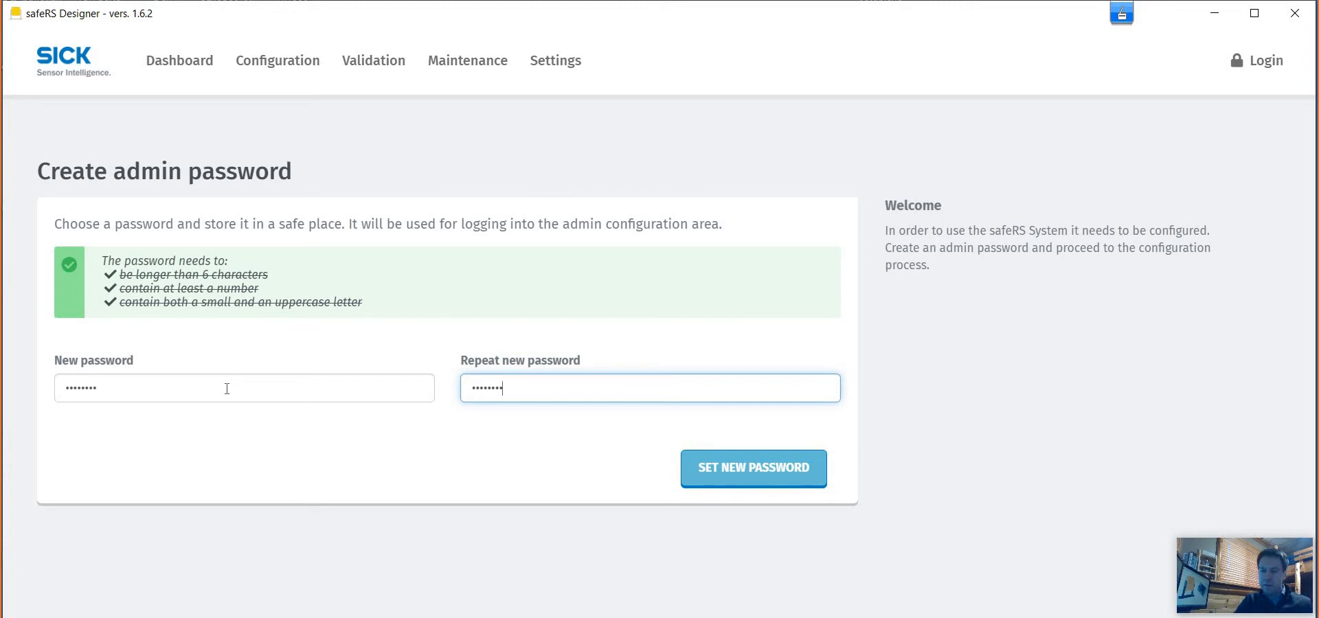
pyautogui.click(753, 468)
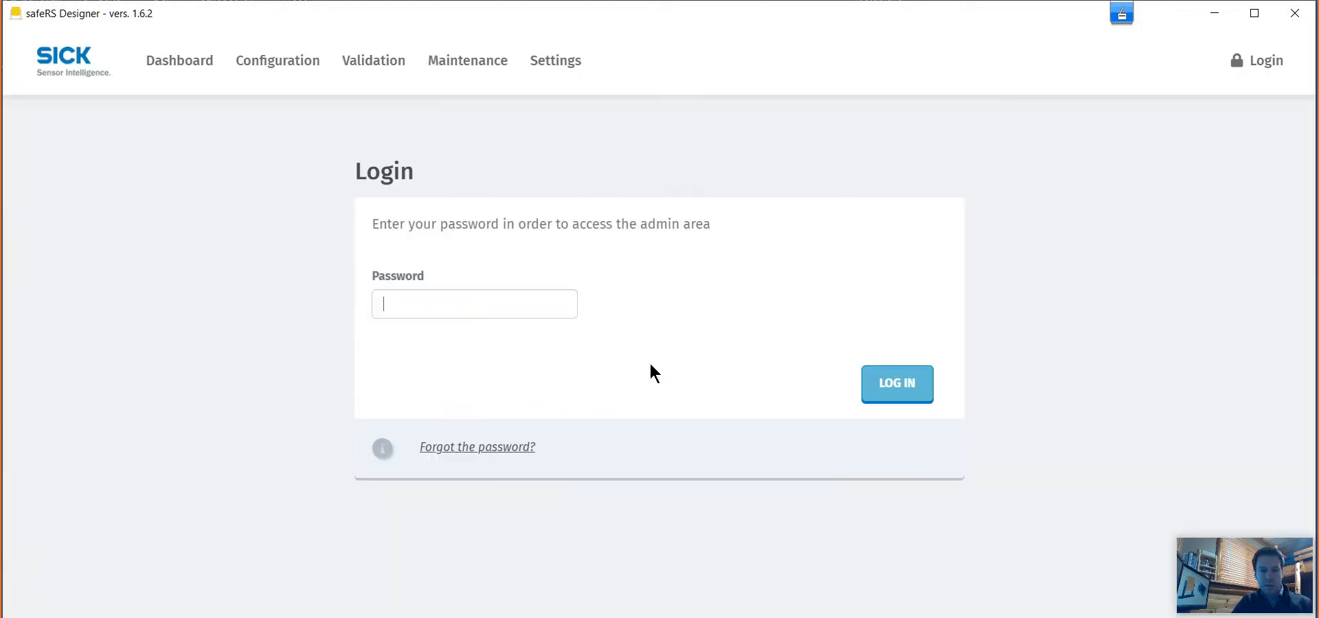
# Step: Log into the admin area with the new password, unlocking sensor, I/O and sensitivity management
pyautogui.click(475, 303)
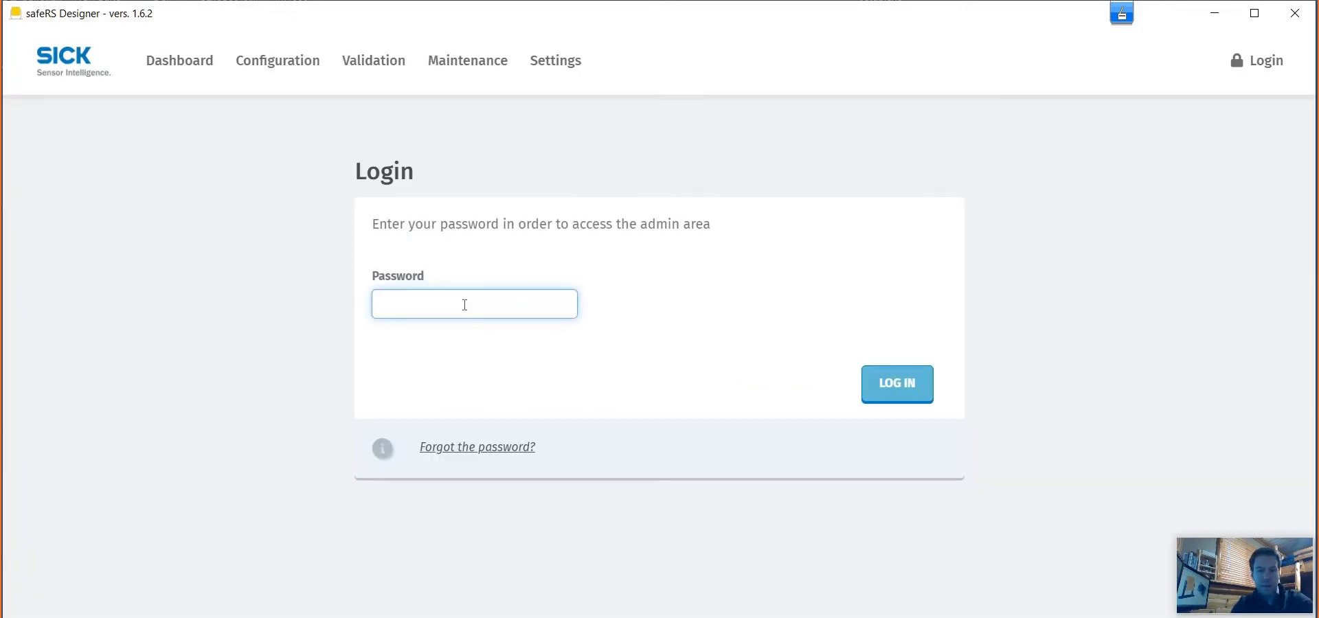
pyautogui.write('•')
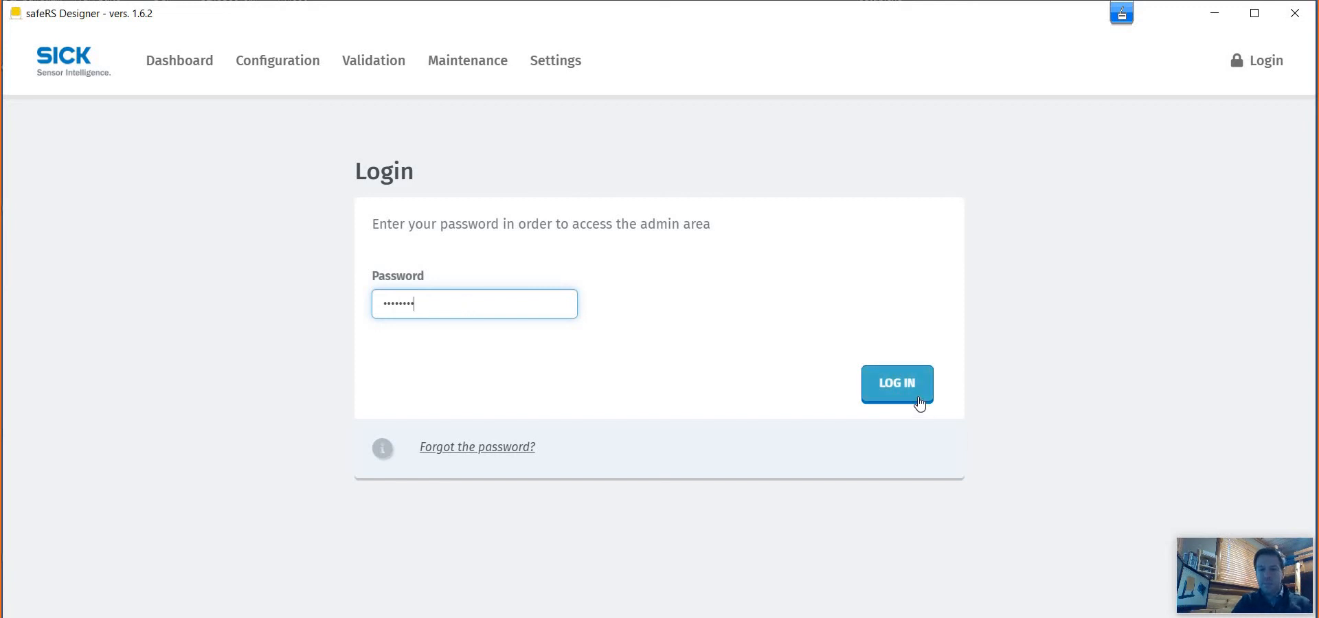
pyautogui.click(897, 383)
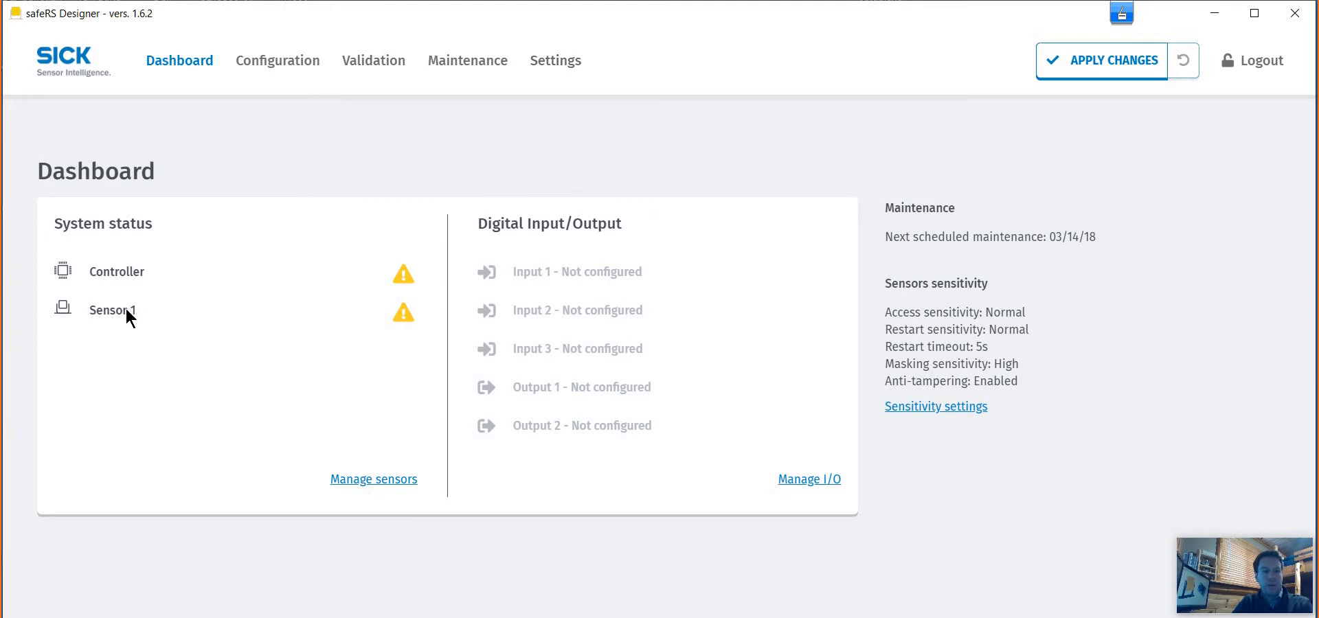
pyautogui.moveTo(500, 192)
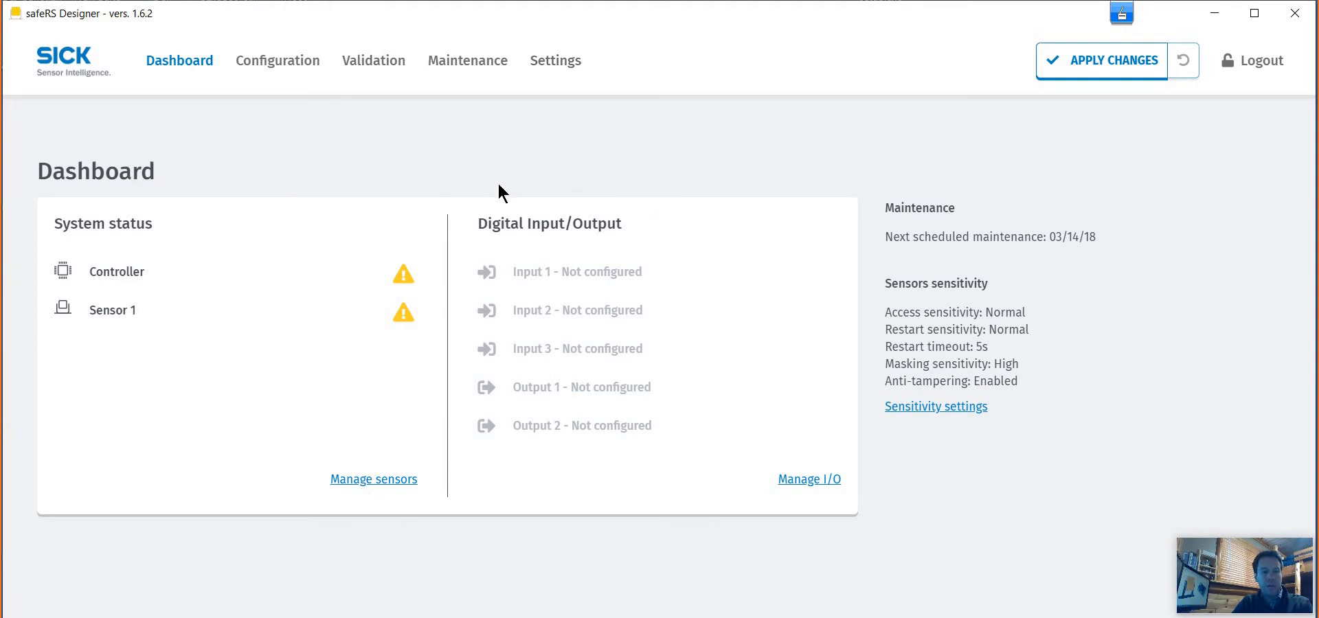
# Step: From Settings > Sensor ID Nodes, start the ID node assignment wizard for sensor 1 of 1
pyautogui.click(555, 61)
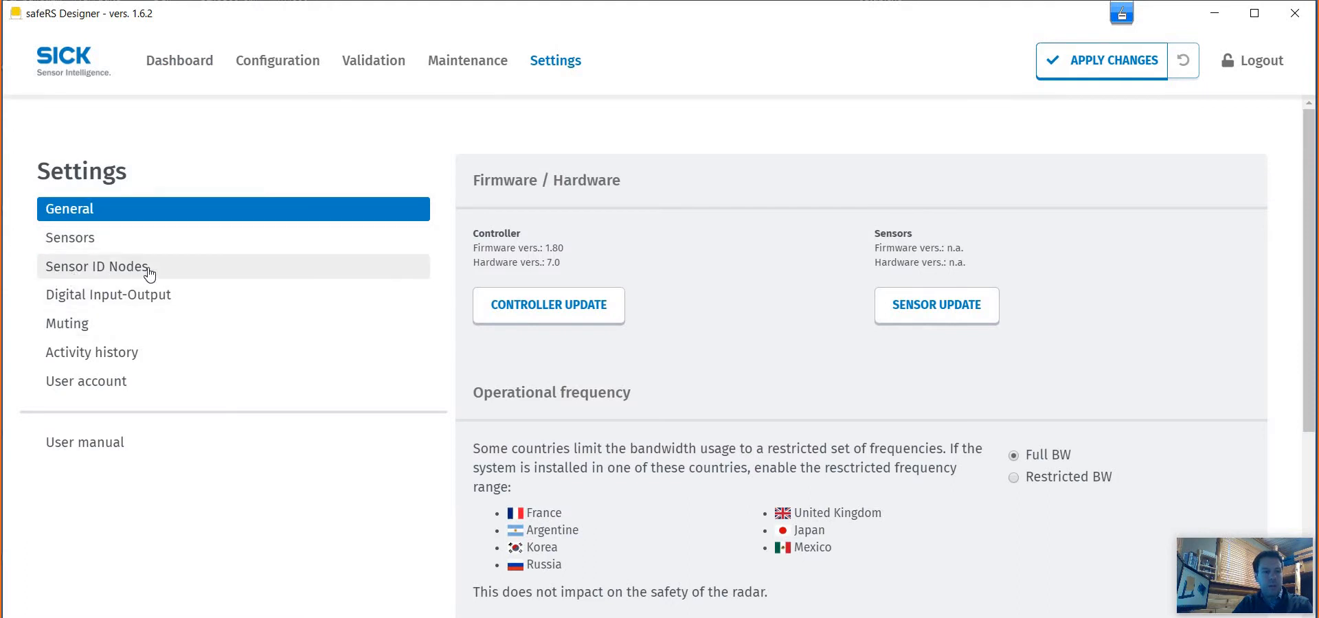
pyautogui.click(96, 266)
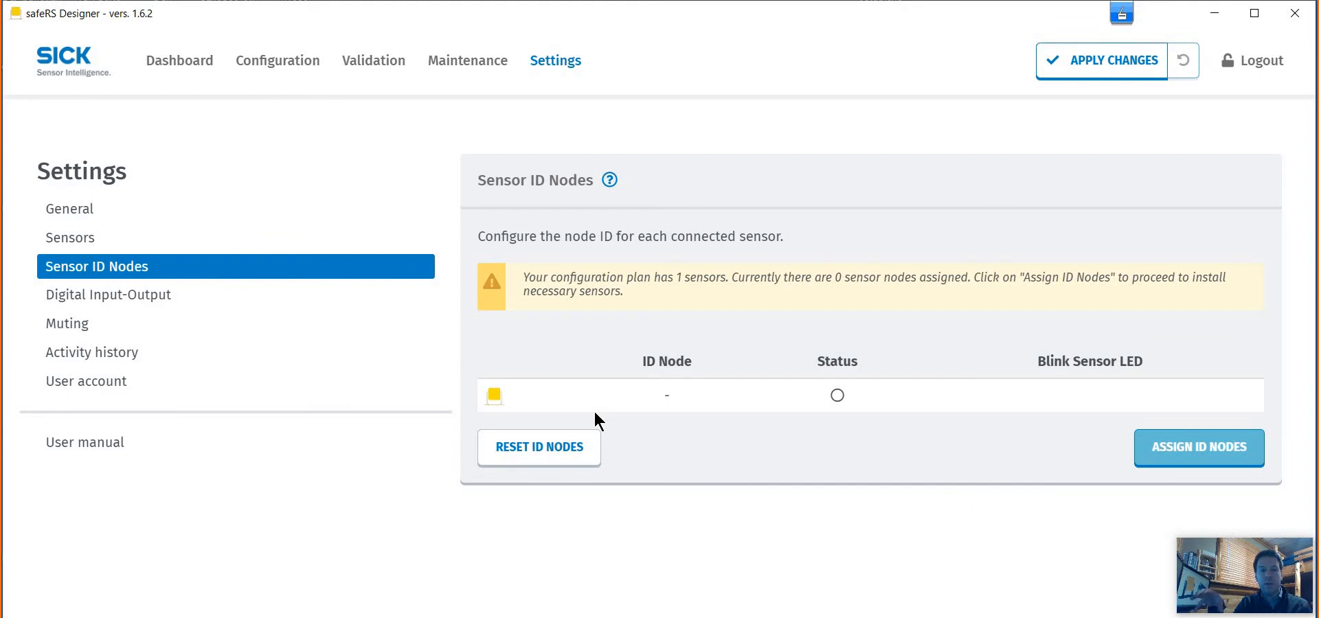
pyautogui.moveTo(823, 406)
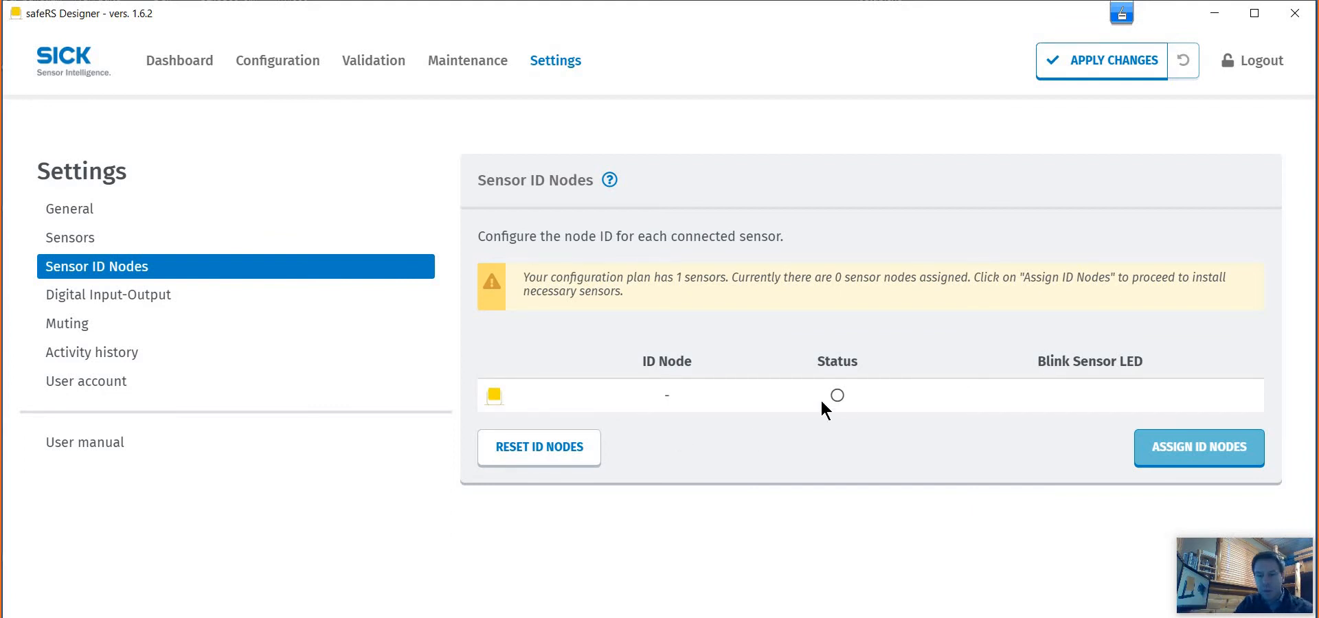
pyautogui.moveTo(897, 422)
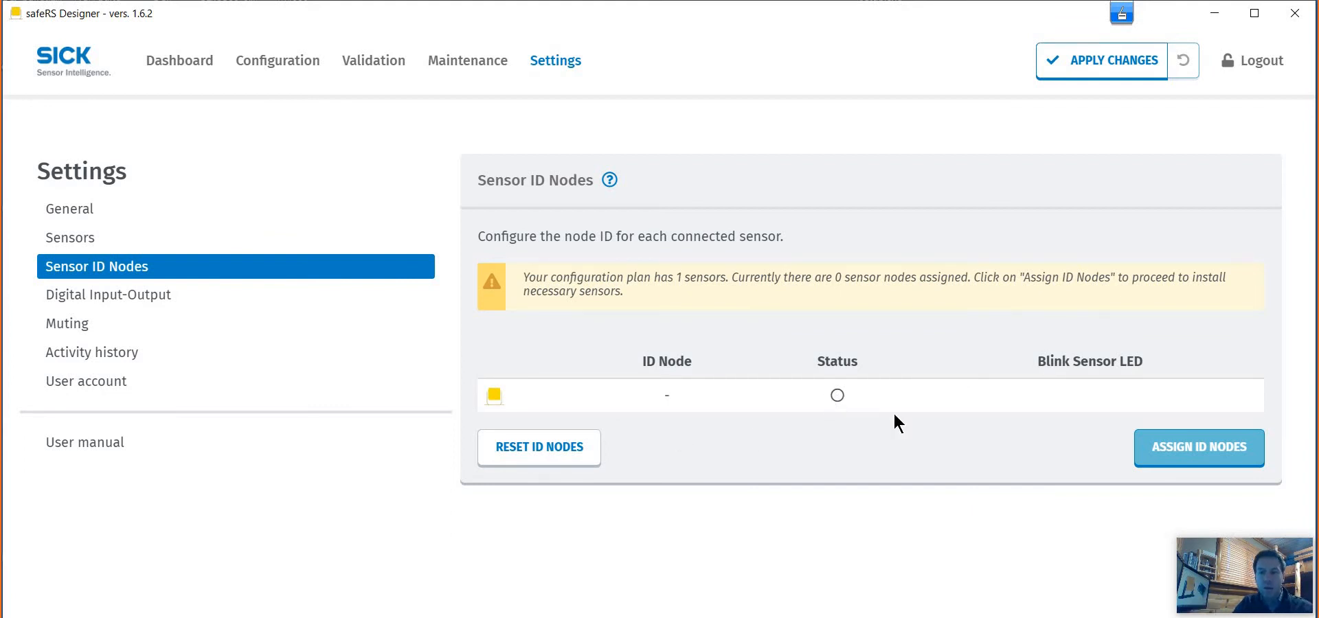
pyautogui.click(1198, 447)
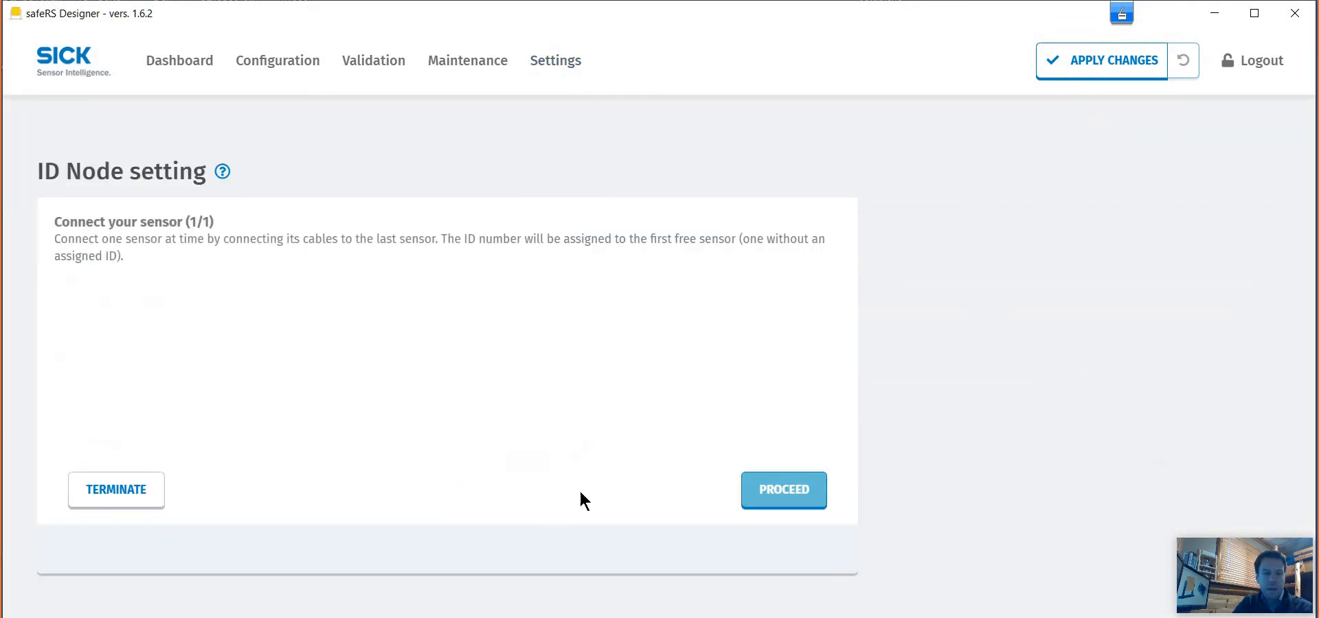
# Step: Assign ID node #1 to the connected sensor and return to the dashboard showing Sensor 1 green
pyautogui.click(783, 489)
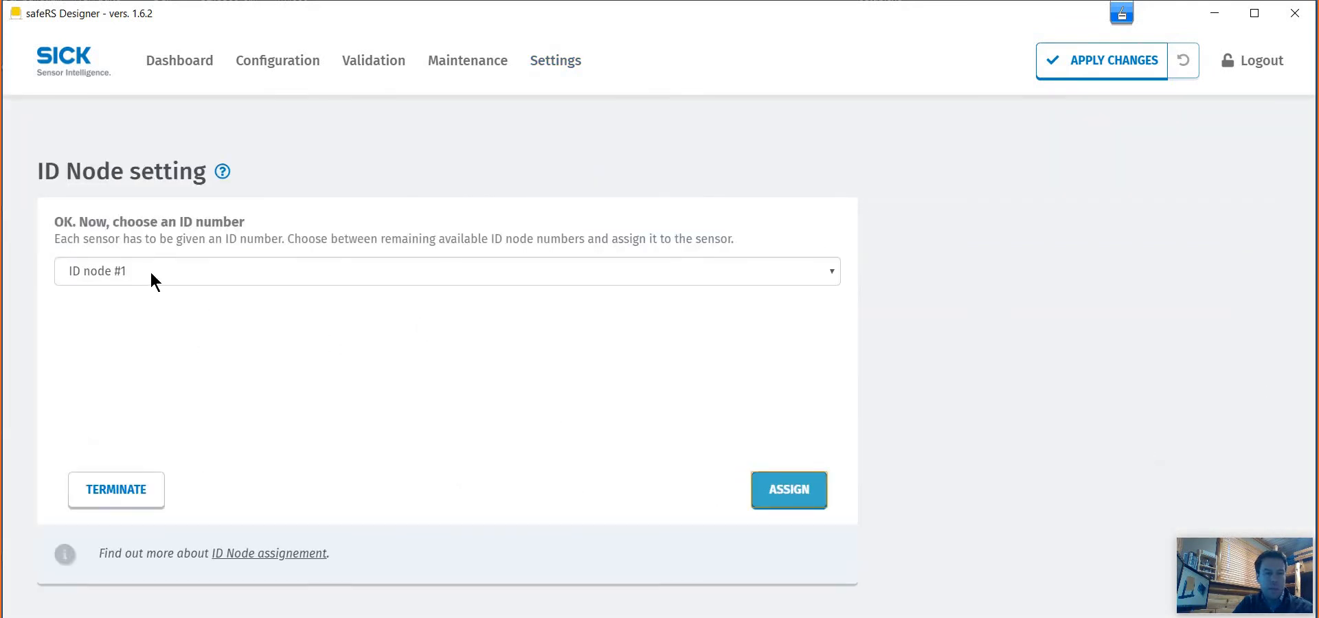
pyautogui.click(445, 270)
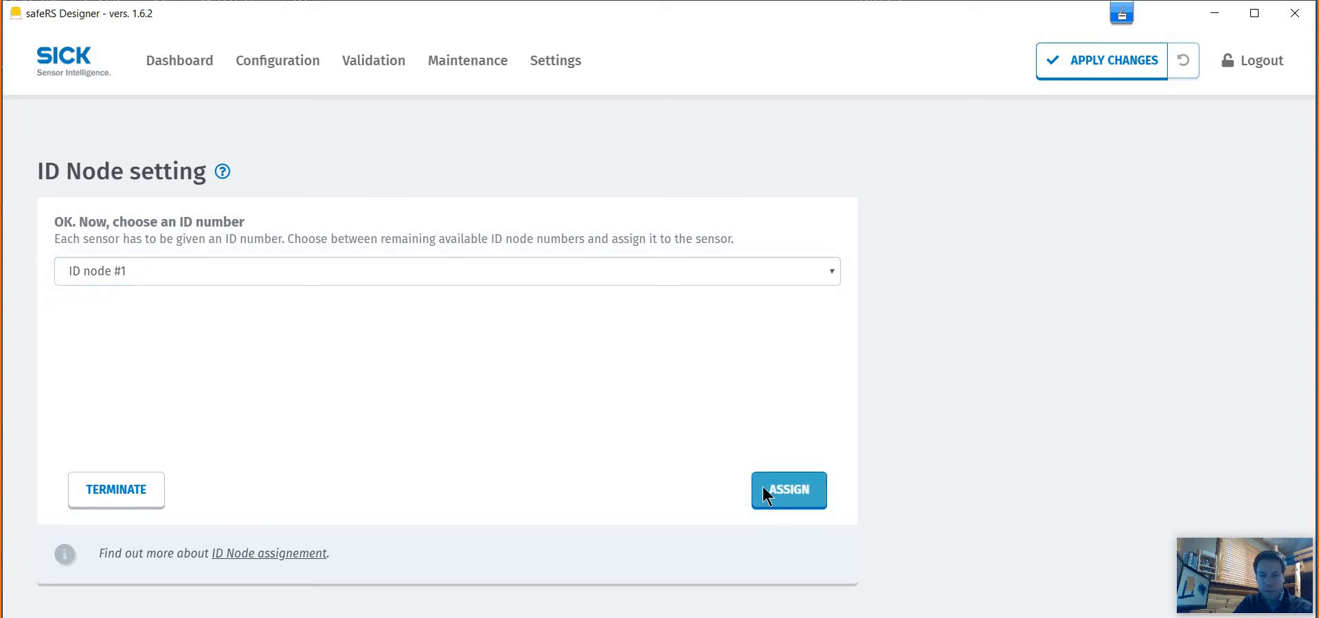
pyautogui.click(789, 491)
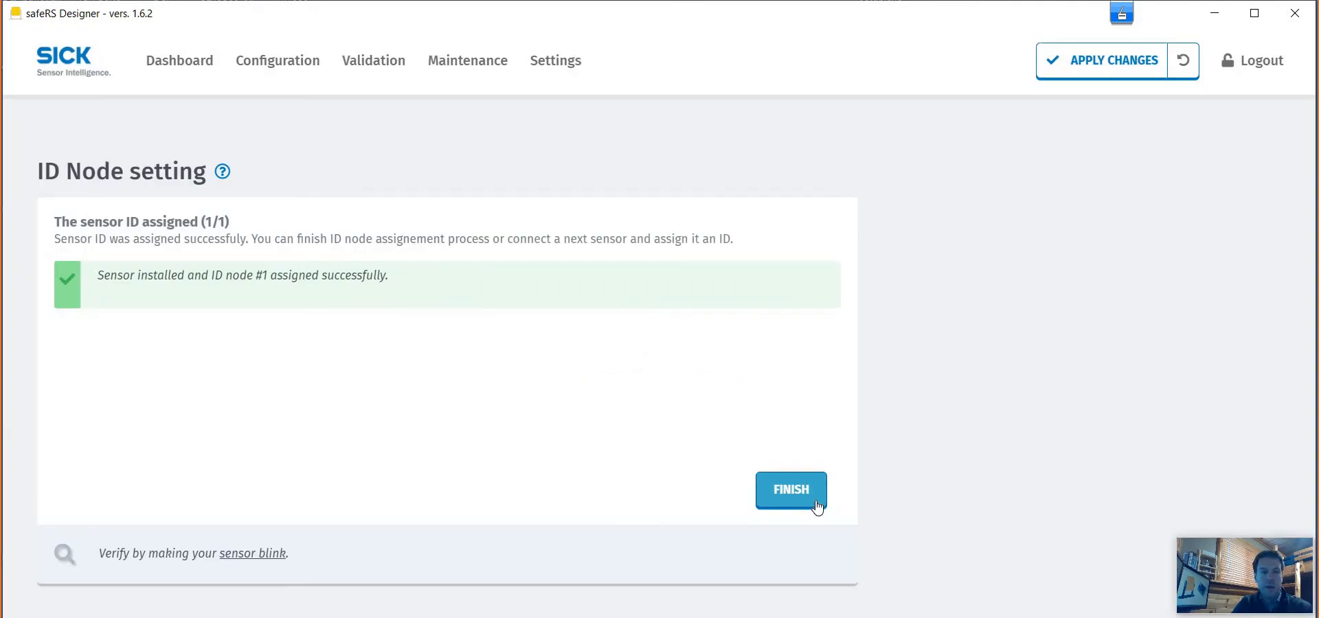
pyautogui.moveTo(126, 294)
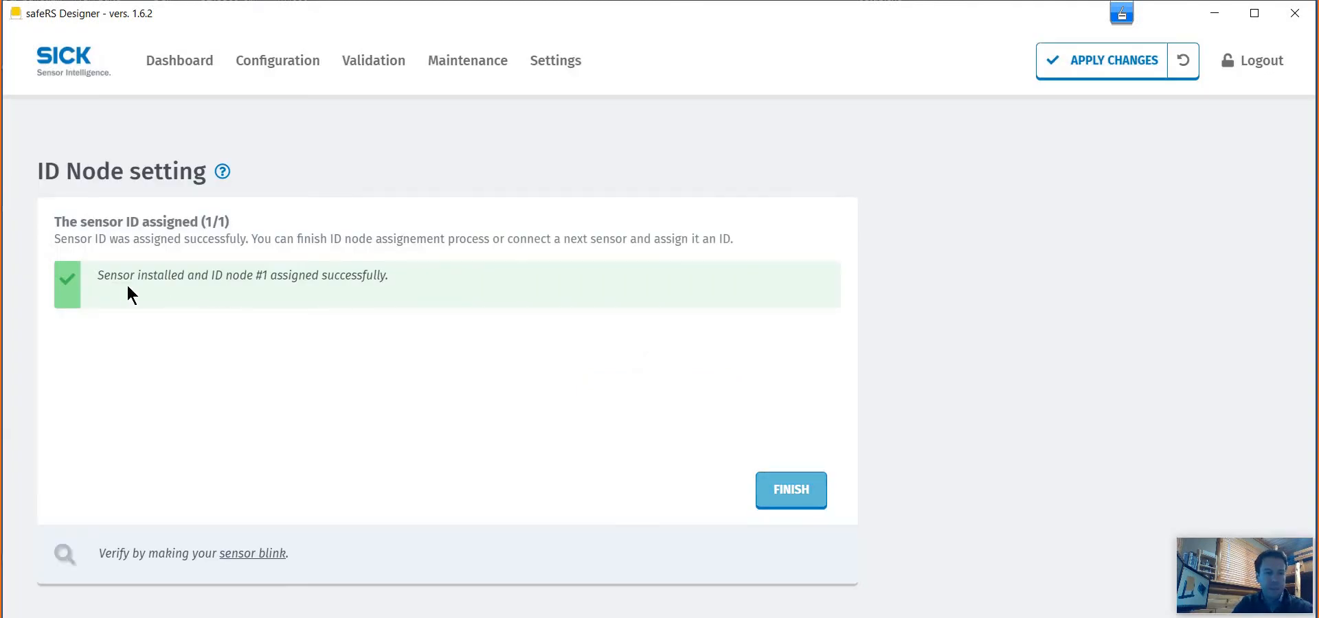
pyautogui.click(791, 489)
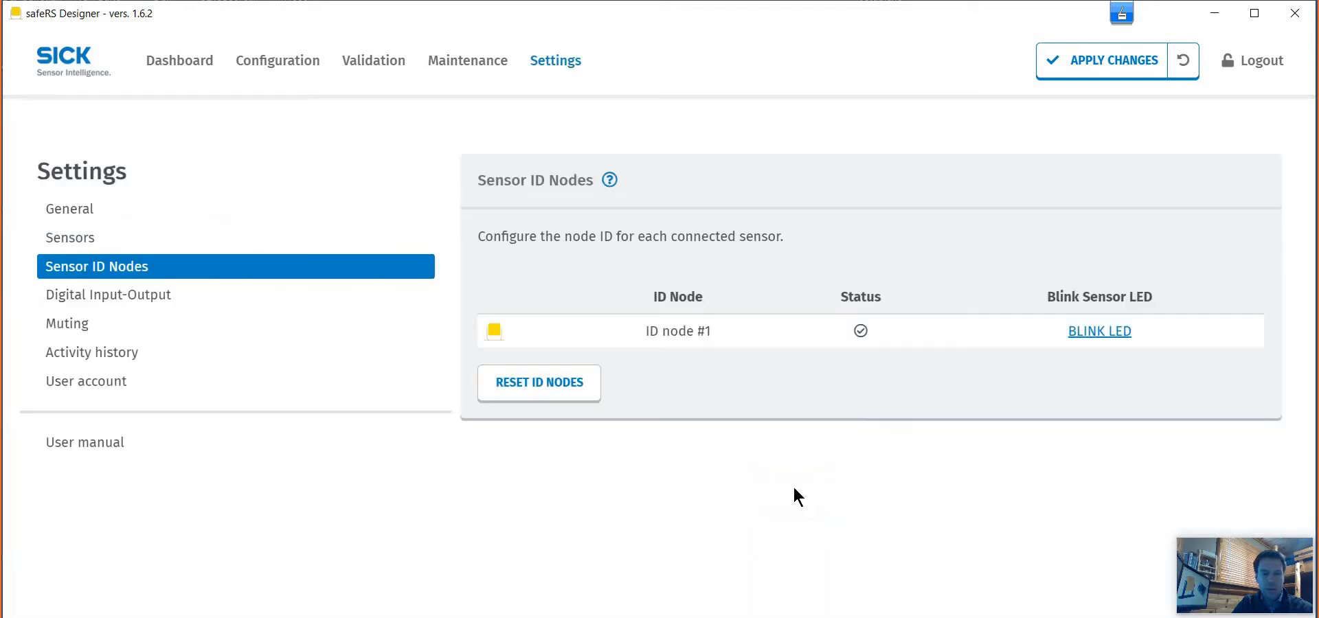
pyautogui.click(179, 61)
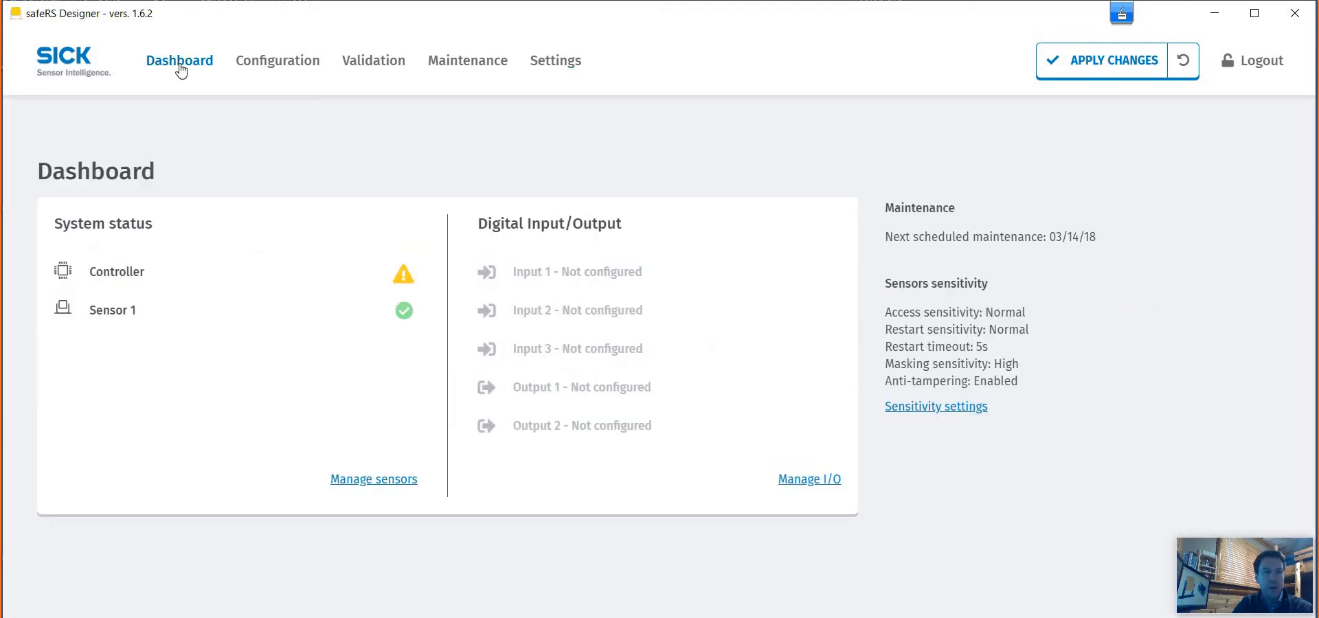
pyautogui.moveTo(414, 322)
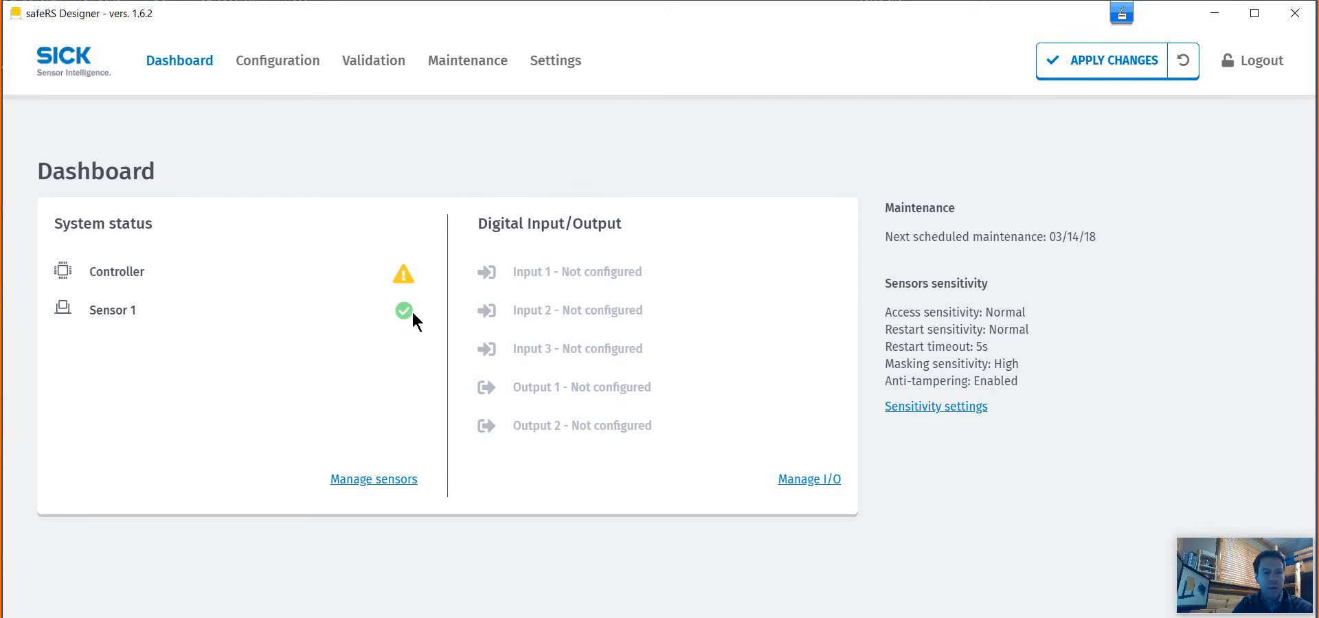
pyautogui.moveTo(411, 291)
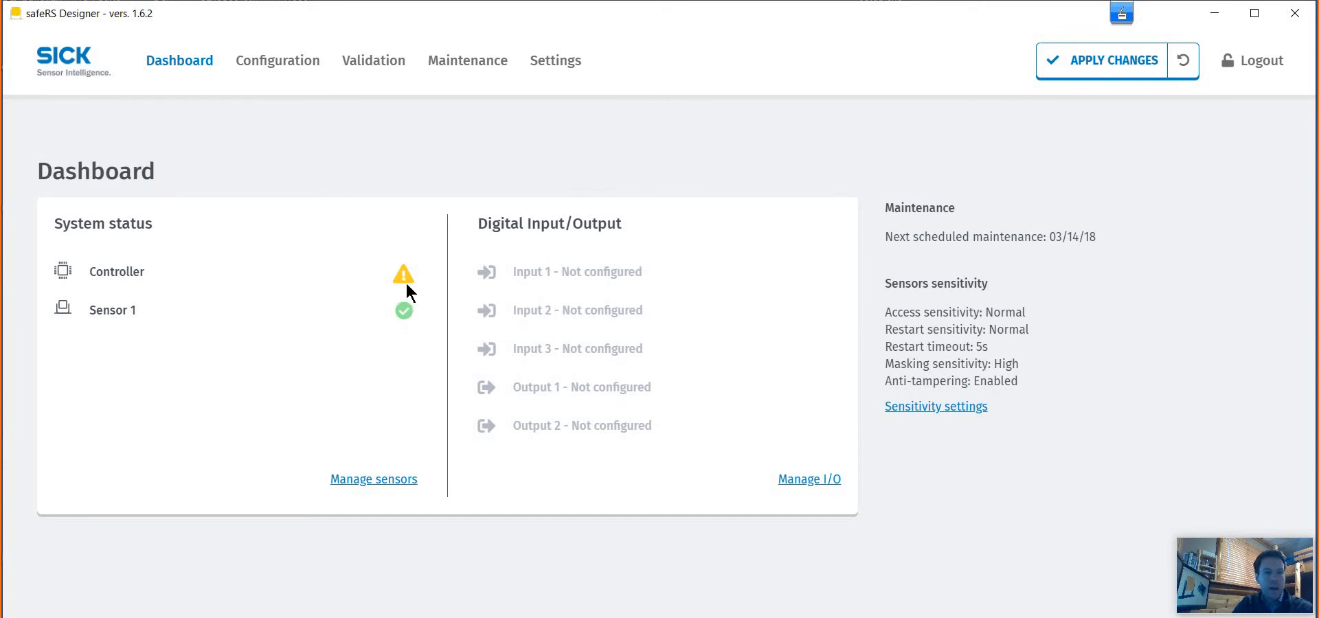
pyautogui.moveTo(404, 292)
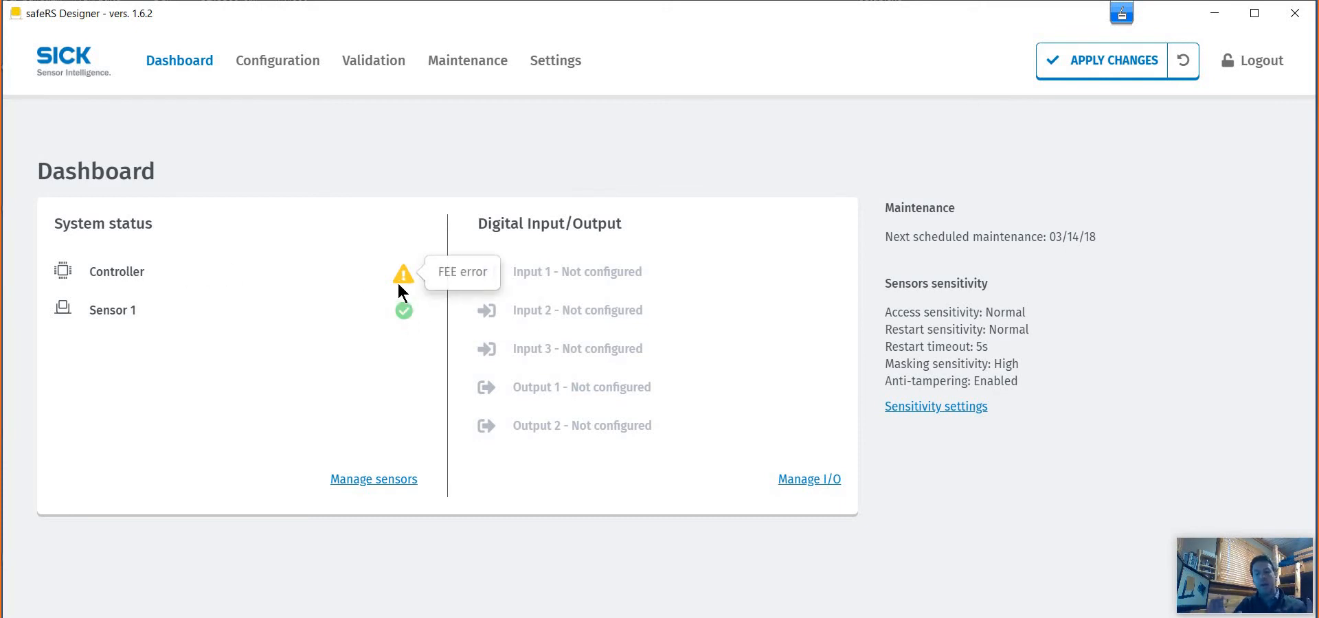
pyautogui.moveTo(438, 276)
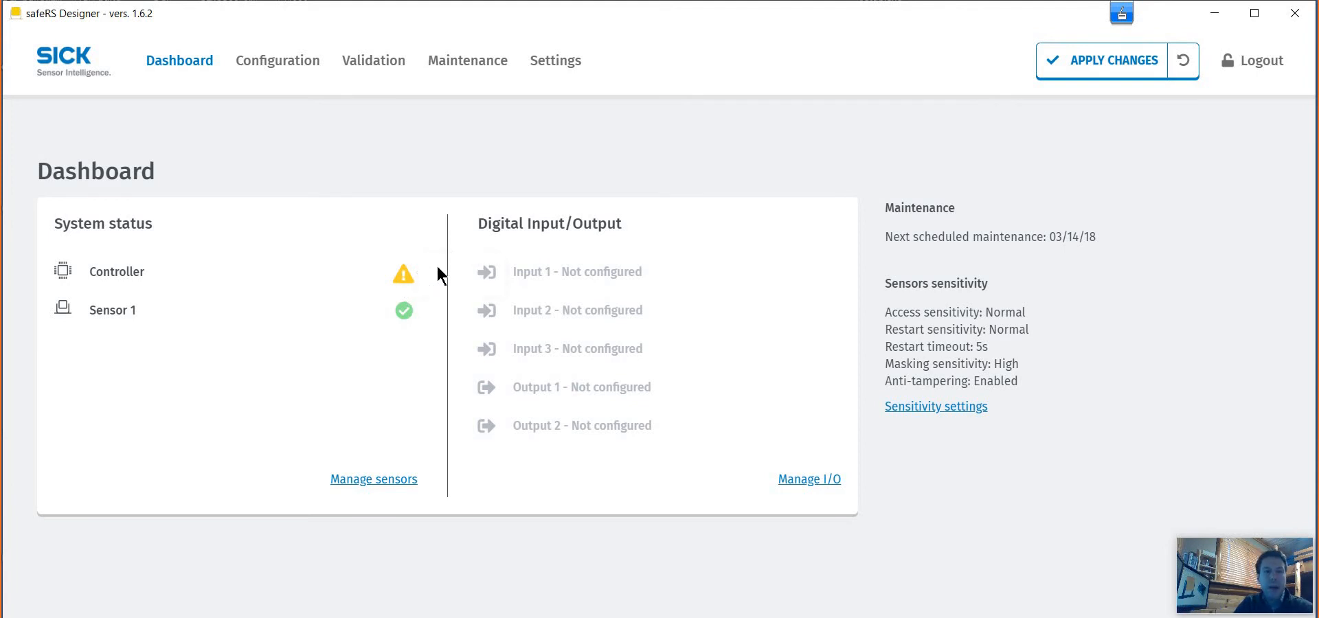
pyautogui.moveTo(404, 276)
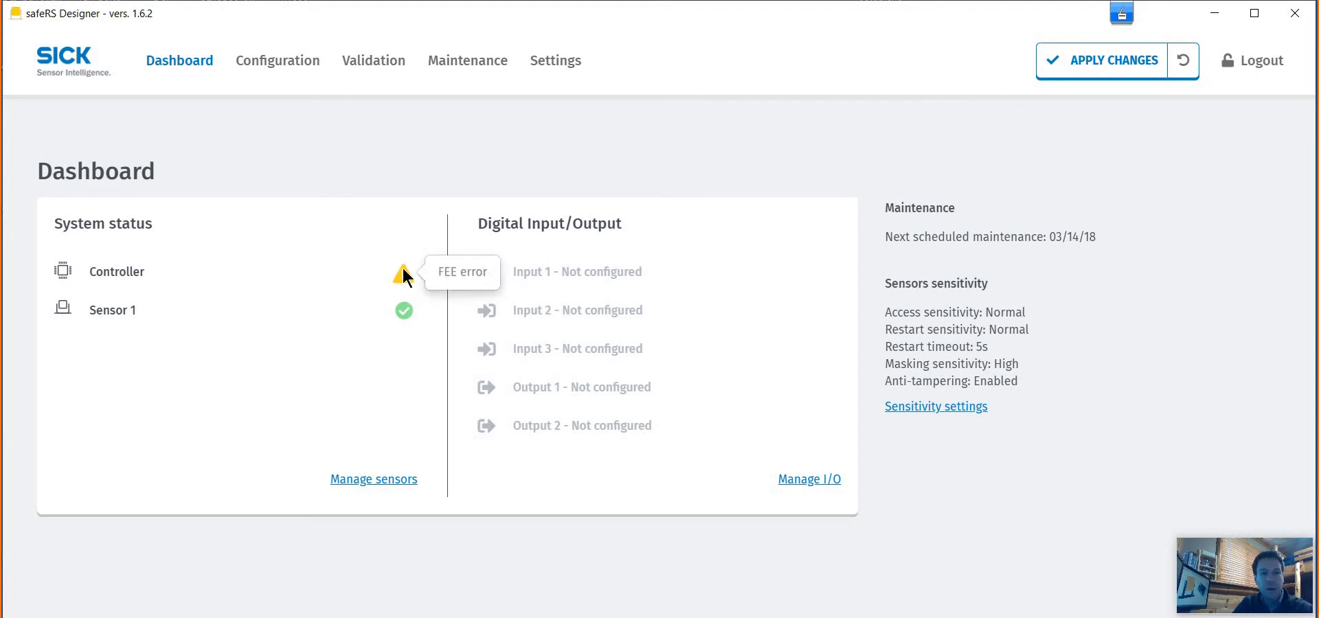
pyautogui.moveTo(239, 83)
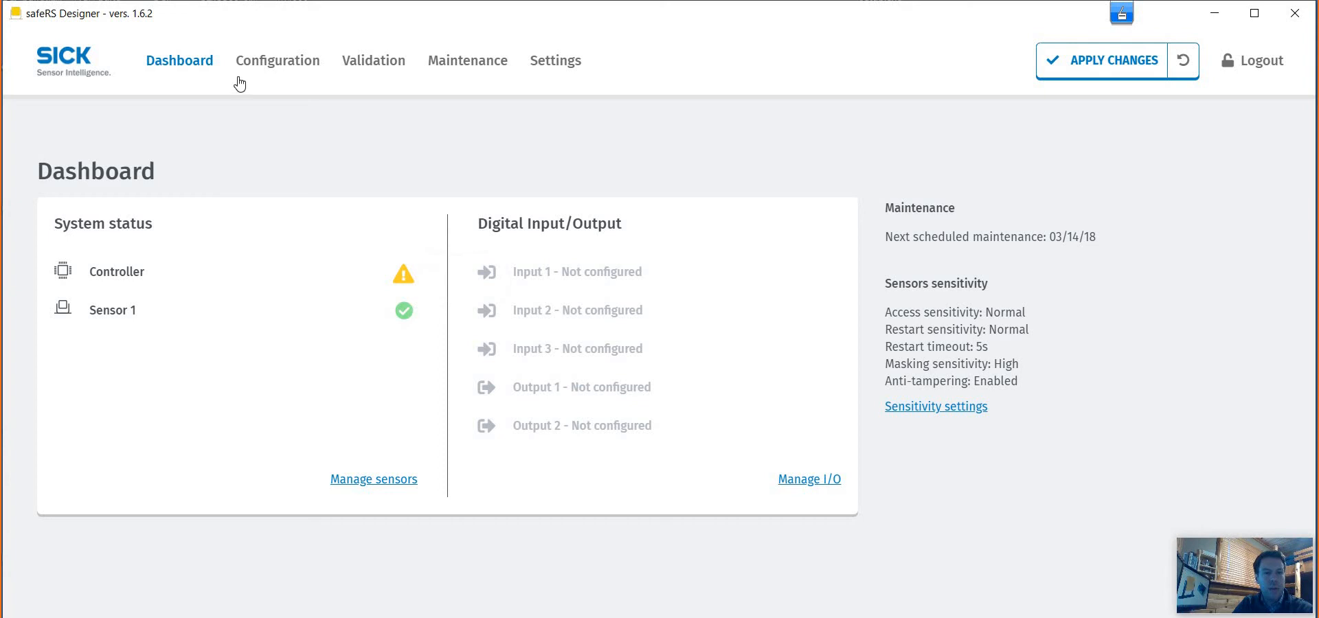
# Step: In Configuration, give Sensor 1 a 110° field of vision, 15° tilt and 300 mm installation height
pyautogui.click(278, 61)
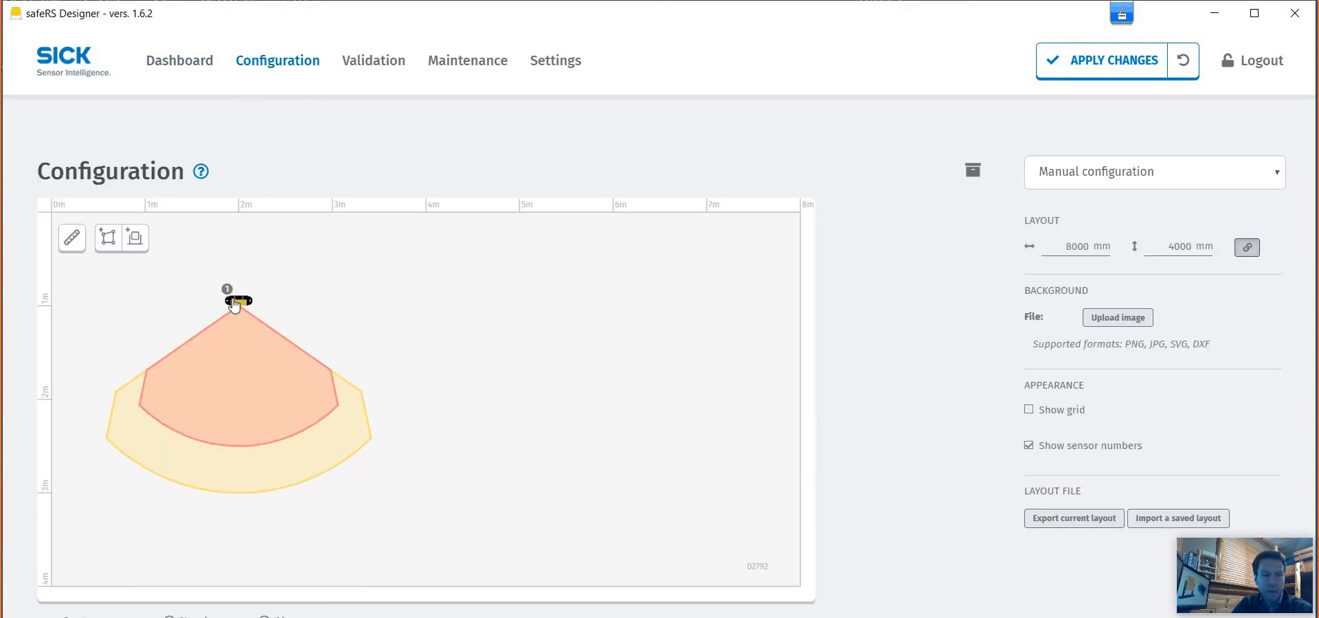
pyautogui.click(237, 302)
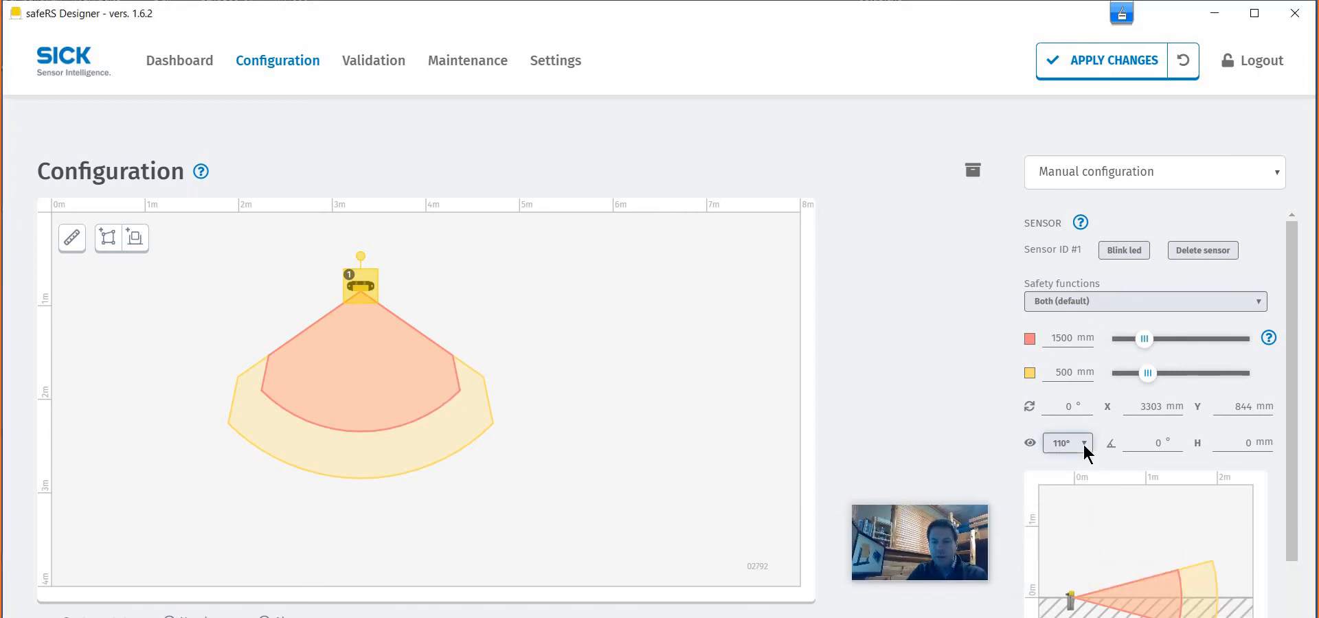
pyautogui.click(1066, 442)
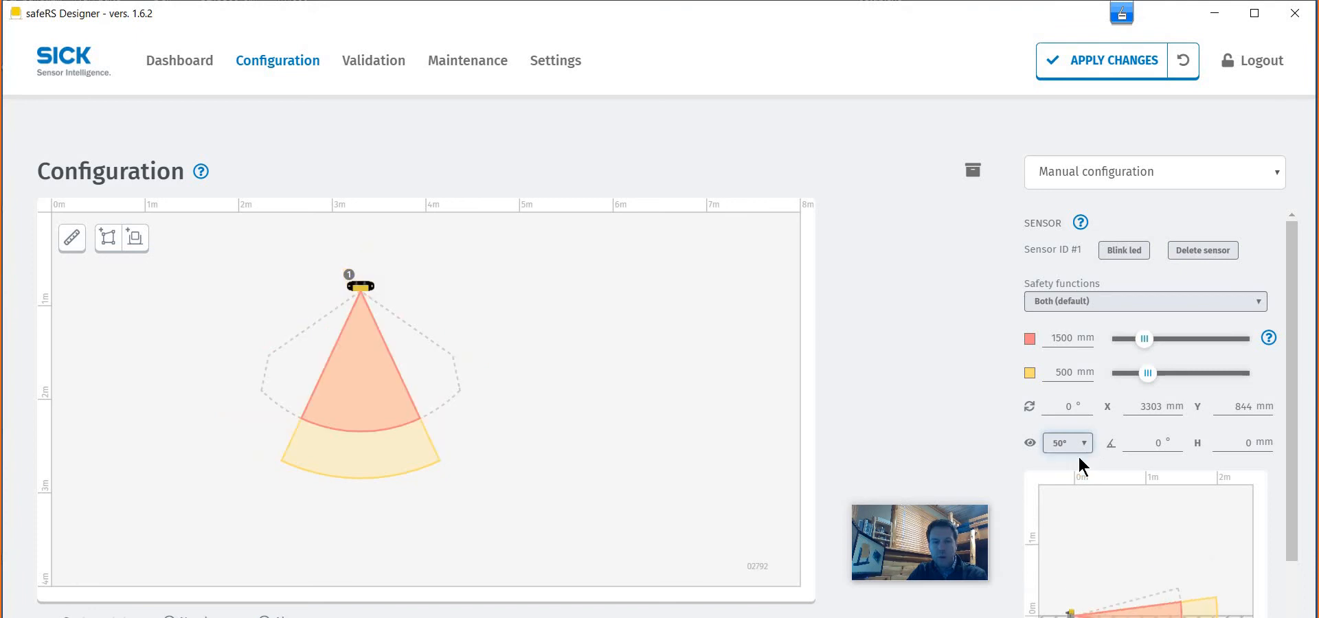
pyautogui.moveTo(1091, 452)
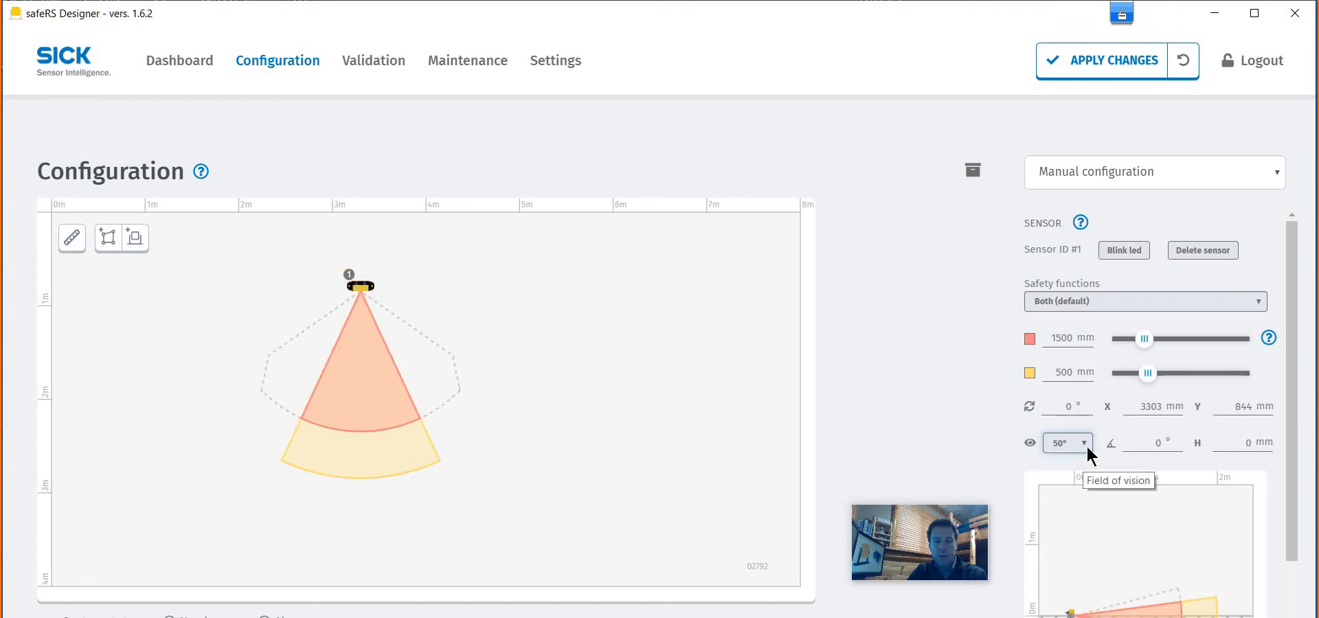
pyautogui.click(1066, 442)
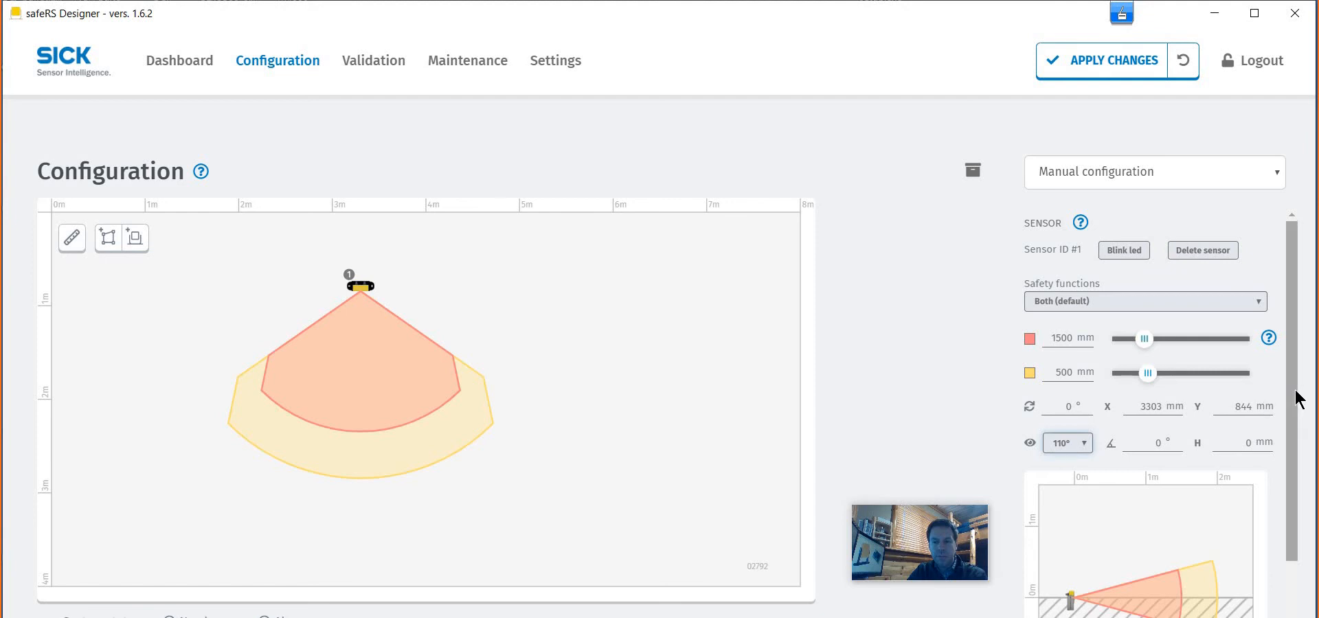
pyautogui.scroll(-3)
pyautogui.write('200')
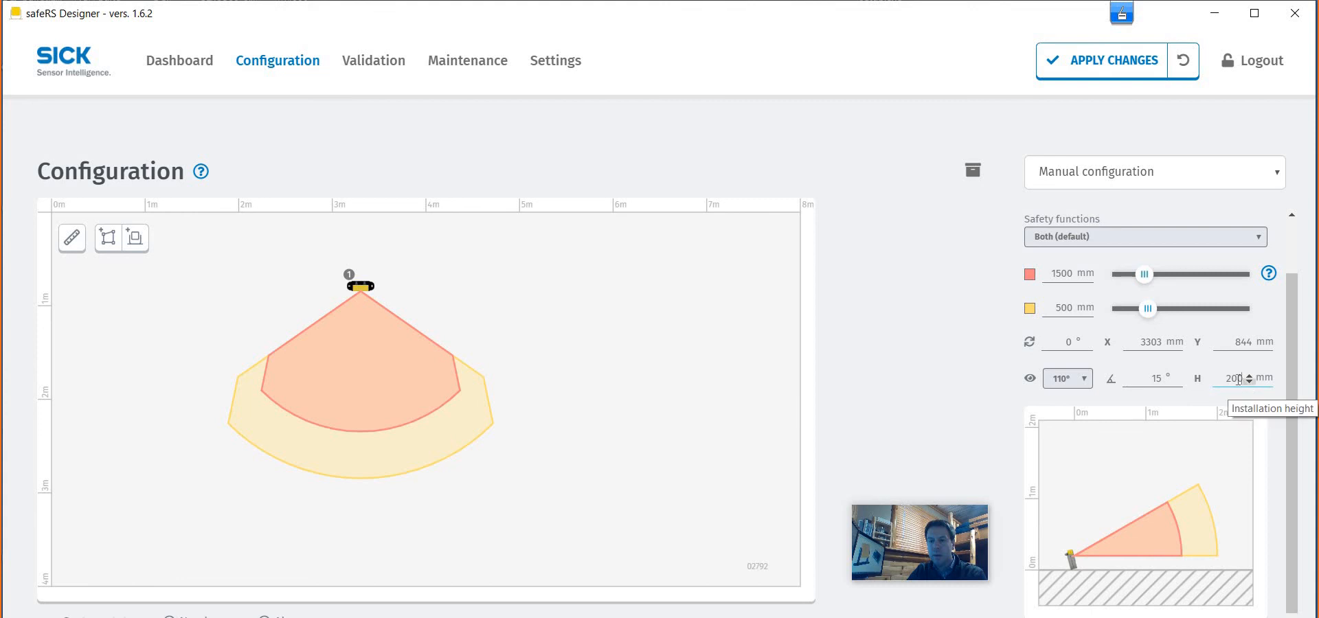
pyautogui.click(1249, 374)
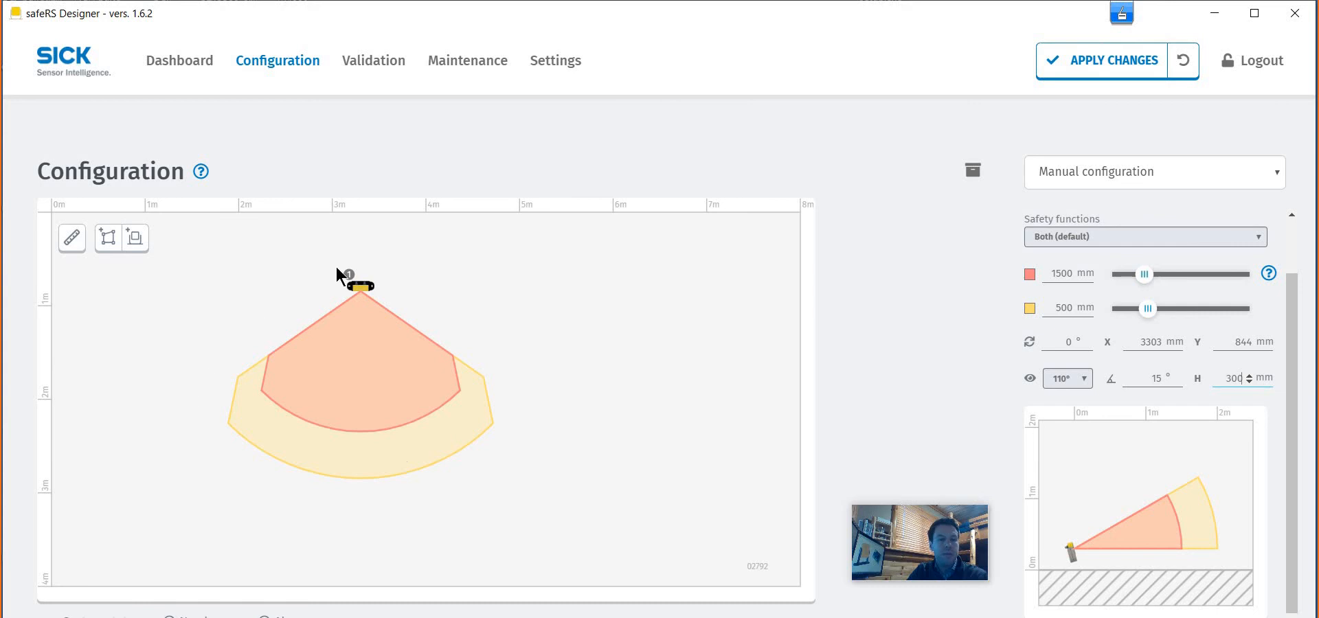
pyautogui.moveTo(1129, 588)
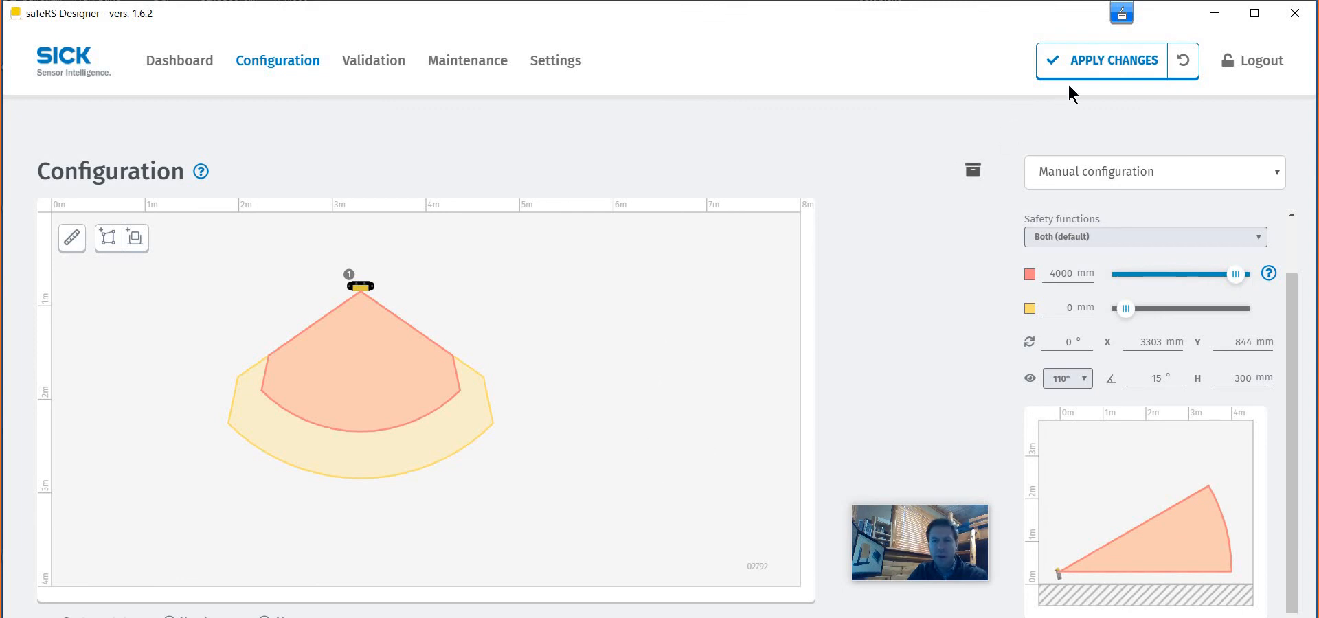
pyautogui.moveTo(1124, 74)
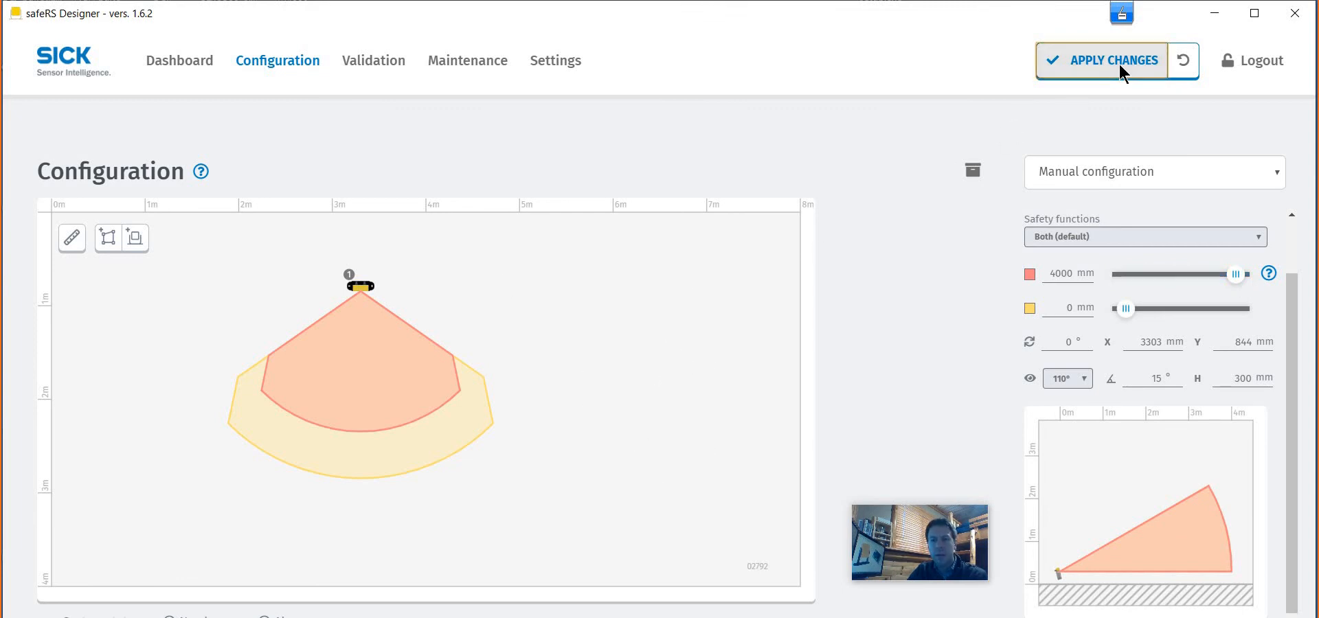
# Step: Apply the new protection area to the system and check the dashboard shows controller and Sensor 1 green
pyautogui.click(1102, 60)
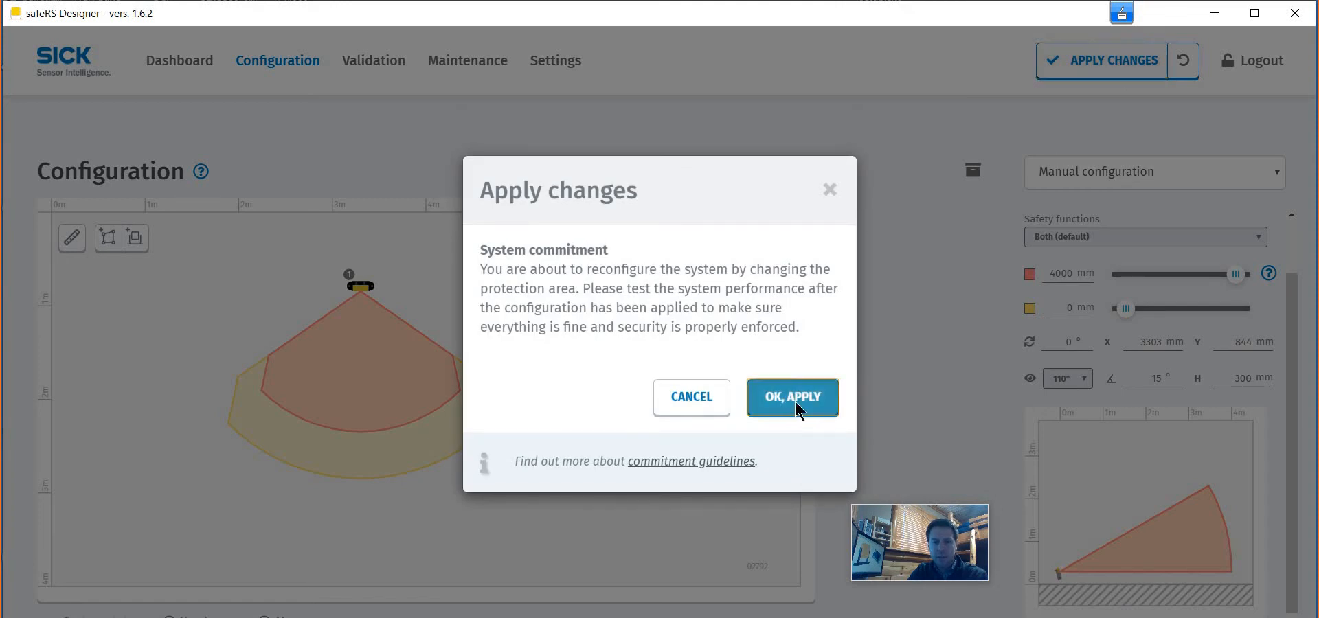
pyautogui.click(791, 397)
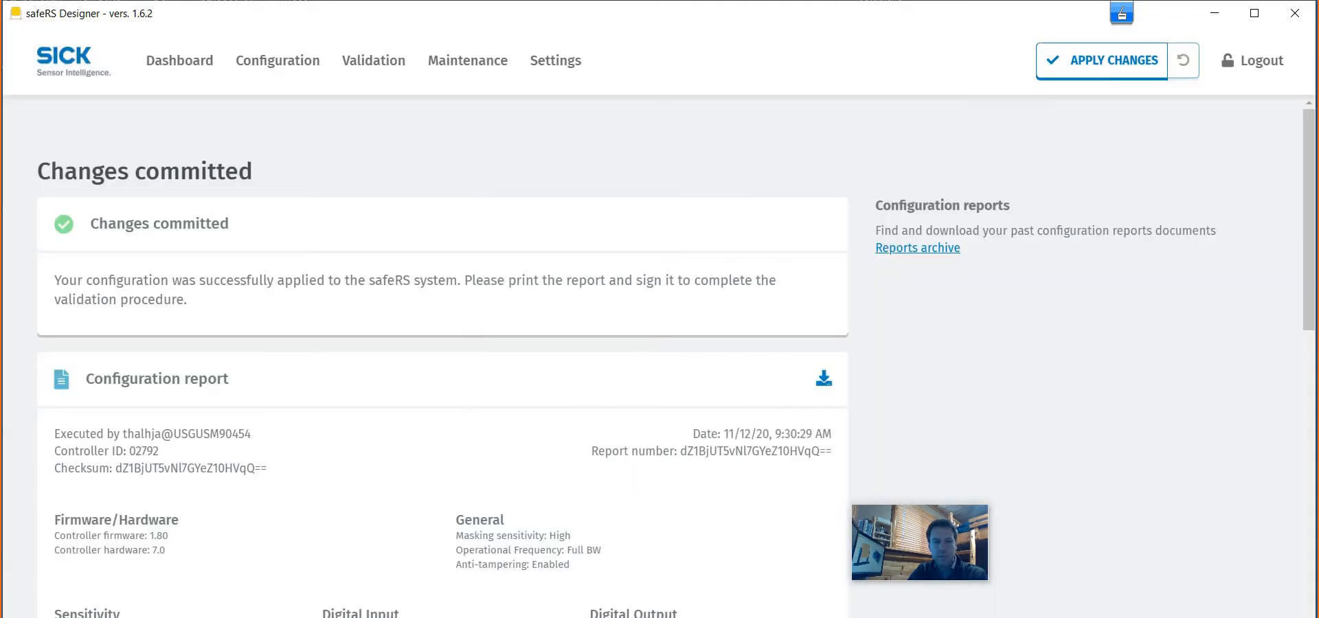
pyautogui.click(180, 61)
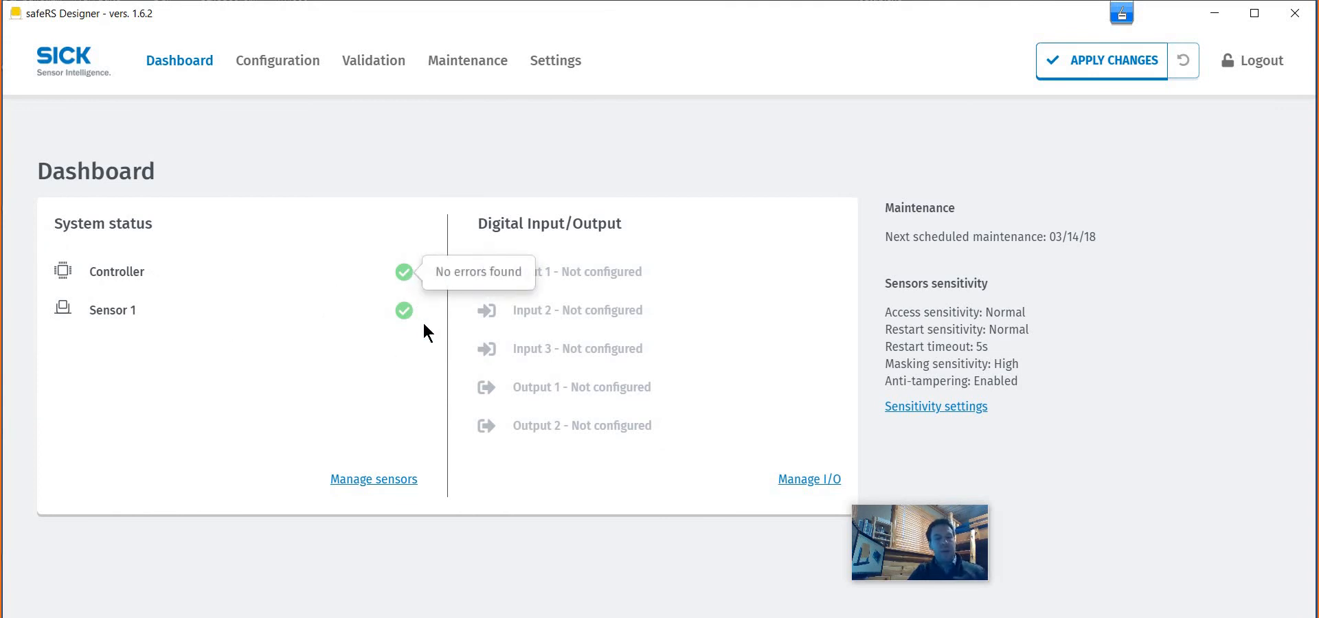
pyautogui.moveTo(376, 338)
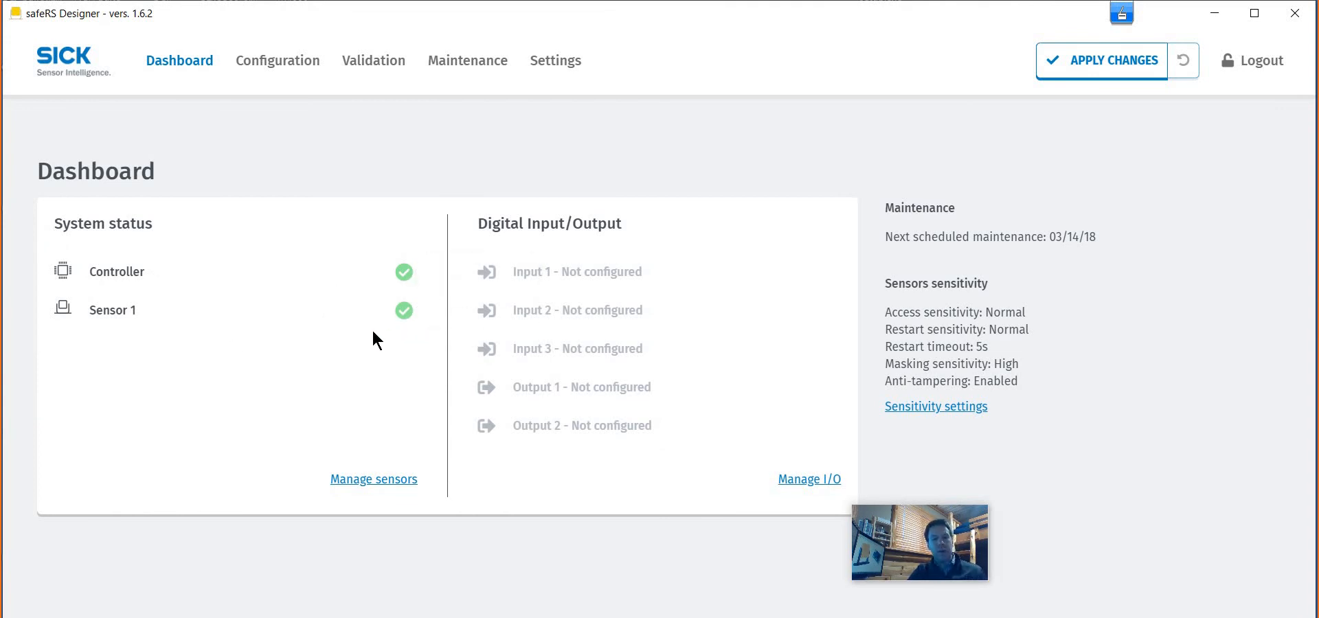
pyautogui.moveTo(435, 337)
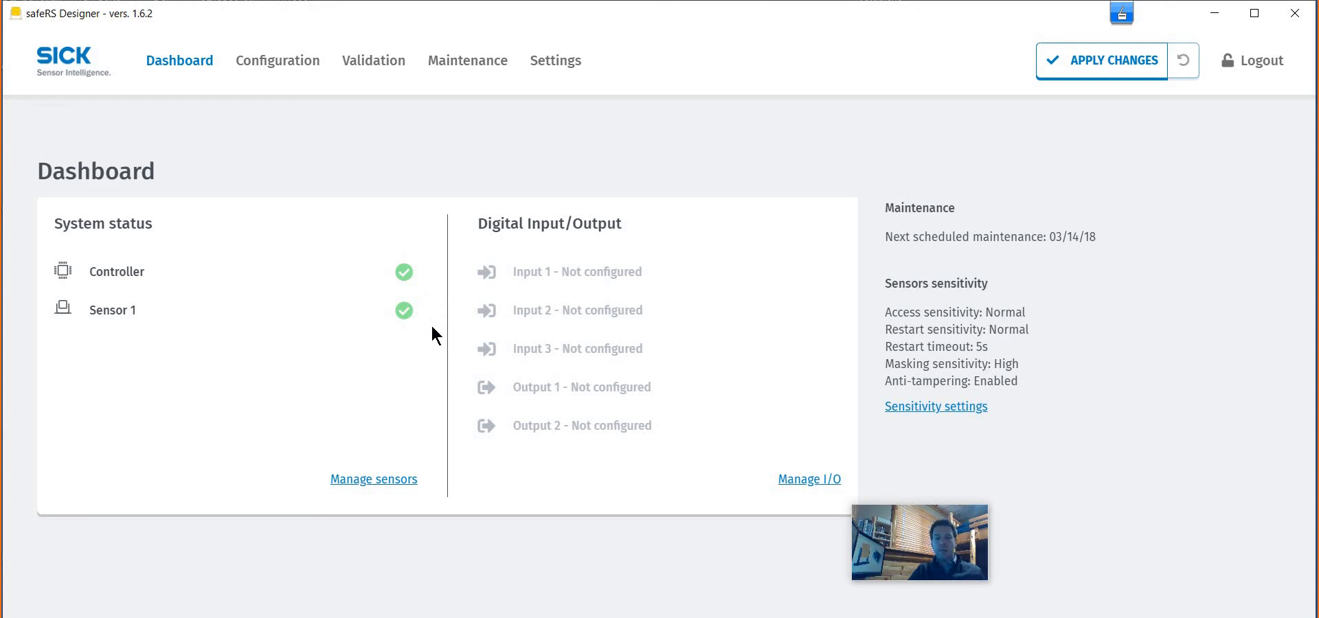